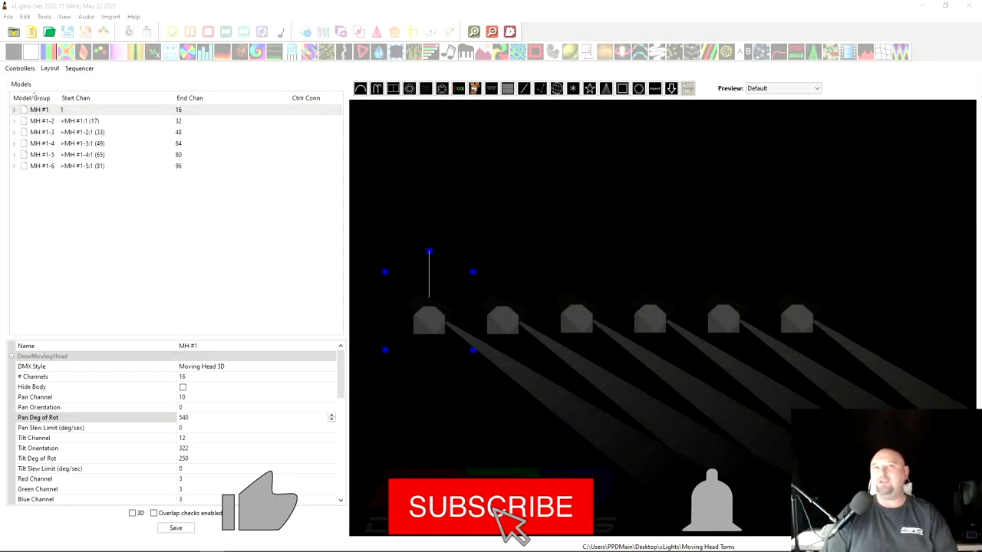
pyautogui.moveTo(706, 525)
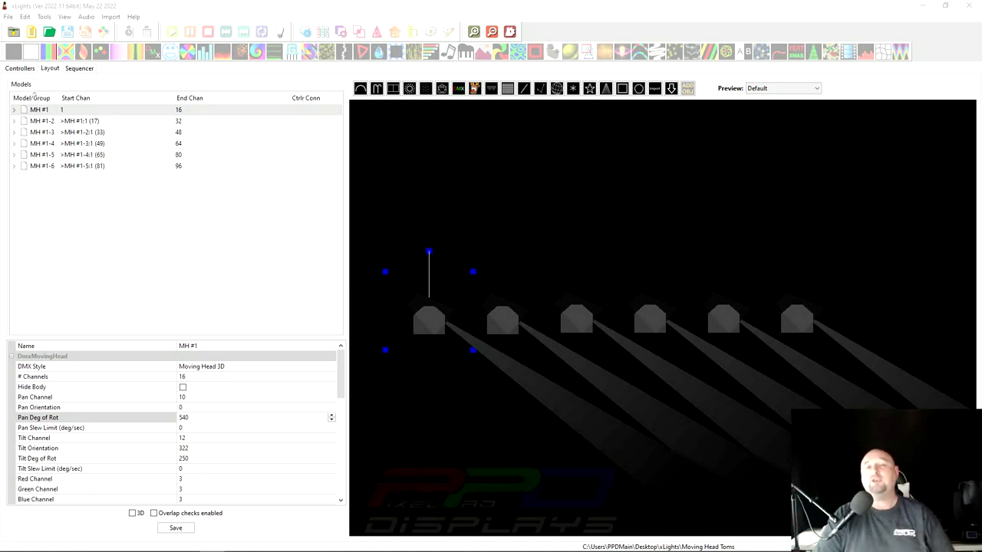
pyautogui.moveTo(506, 142)
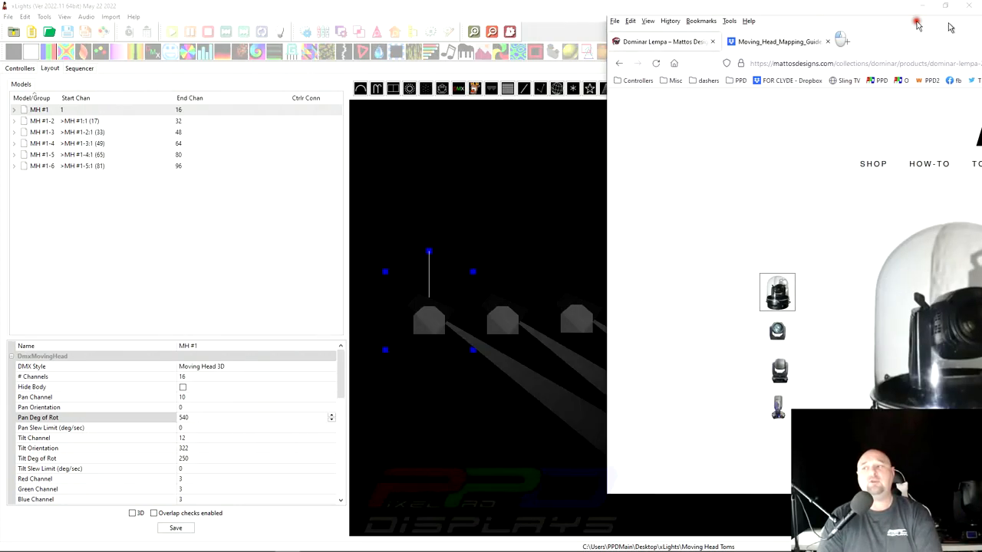
# Step: Create a new musical sequence from the chosen audio file and quick-start it with All Models
pyautogui.click(917, 21)
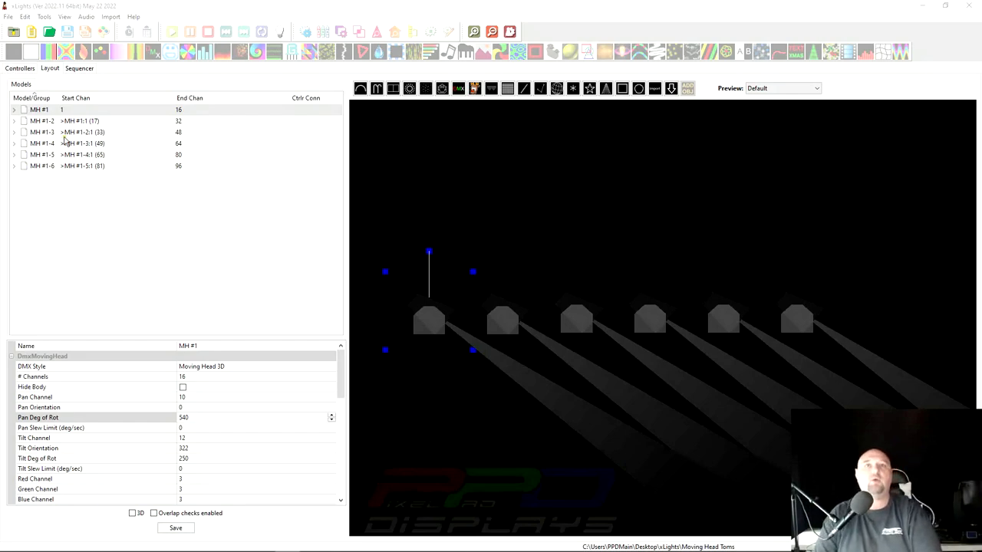
pyautogui.click(31, 31)
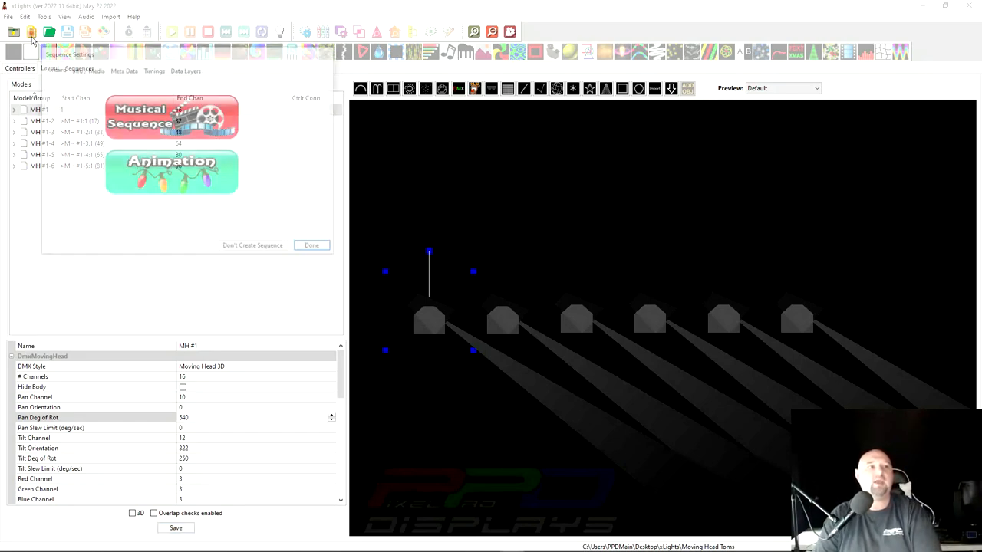
pyautogui.click(171, 116)
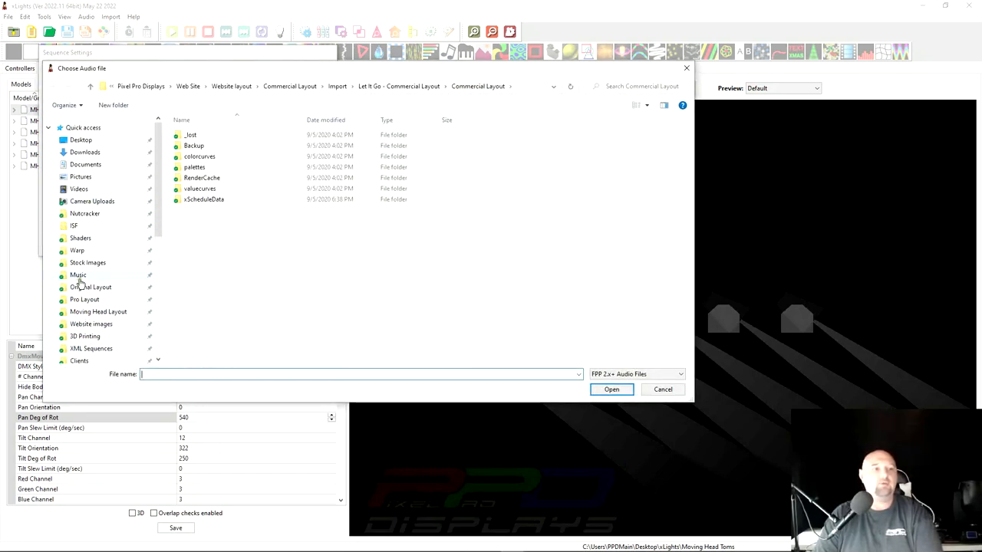
pyautogui.click(77, 274)
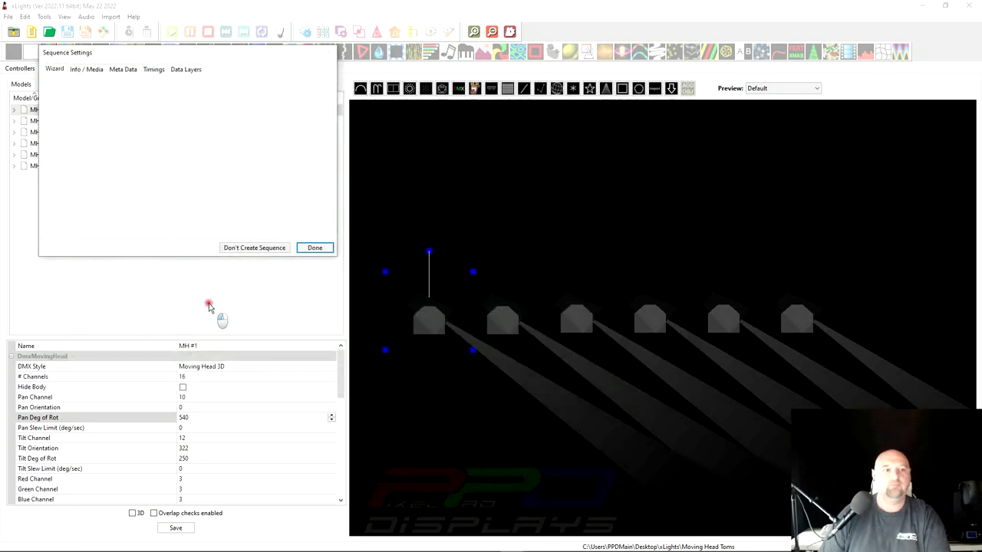
pyautogui.click(56, 69)
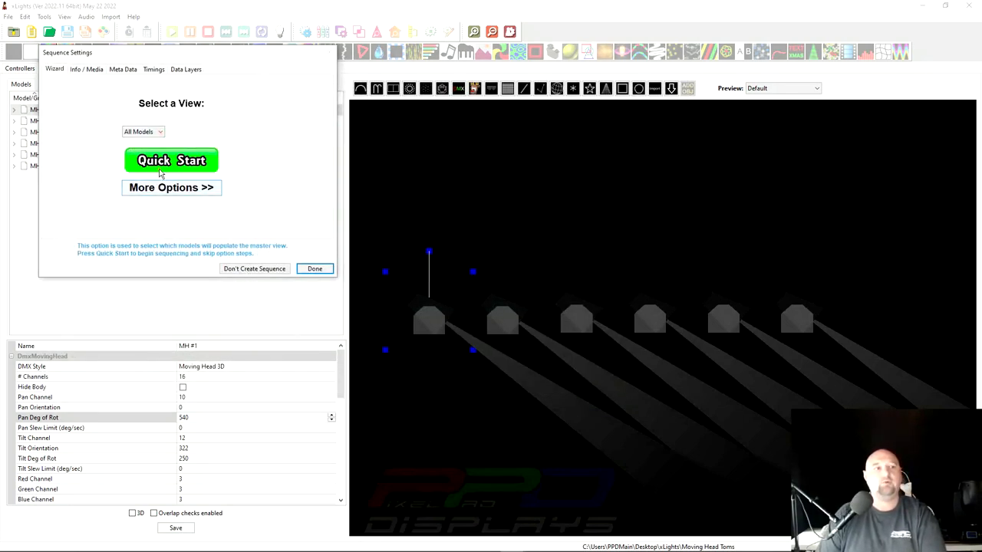
pyautogui.click(172, 161)
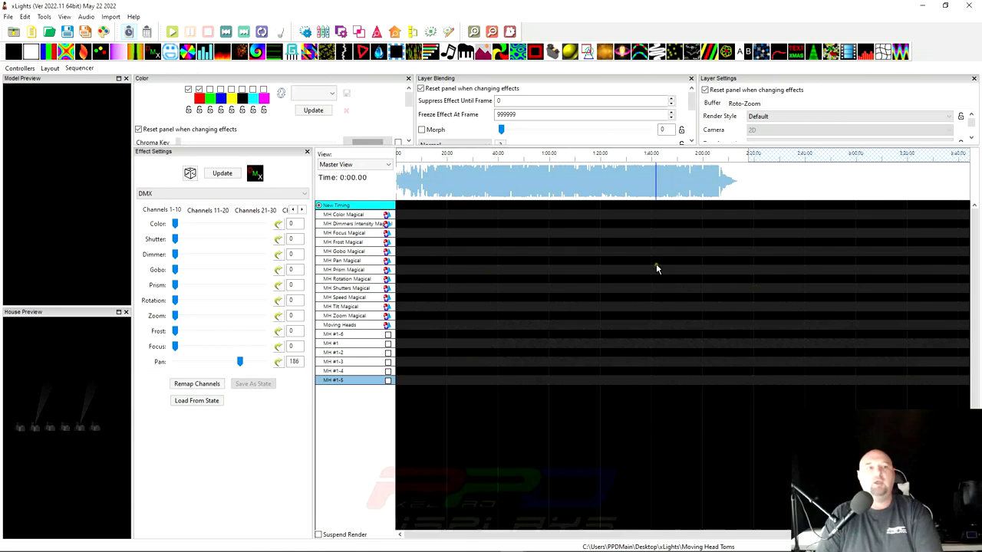
pyautogui.moveTo(377, 317)
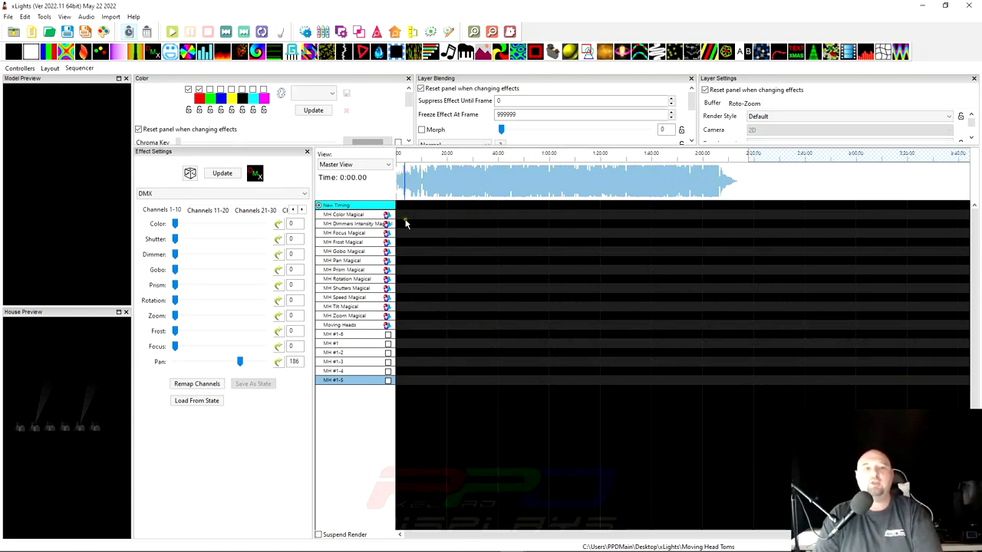
# Step: Expand the MH Dimmers Intensity Magical group to list its individual dimmer sub-models
pyautogui.click(352, 224)
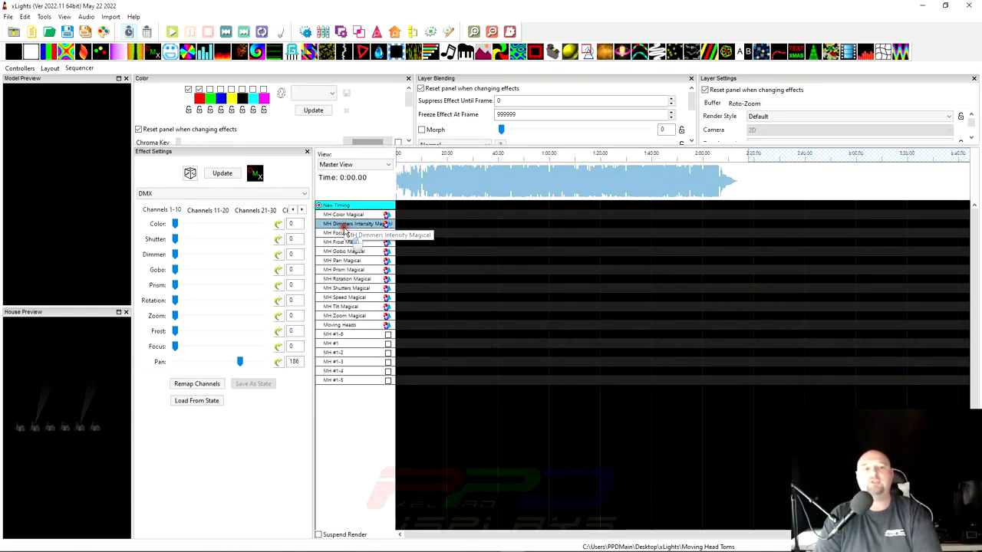
pyautogui.click(322, 224)
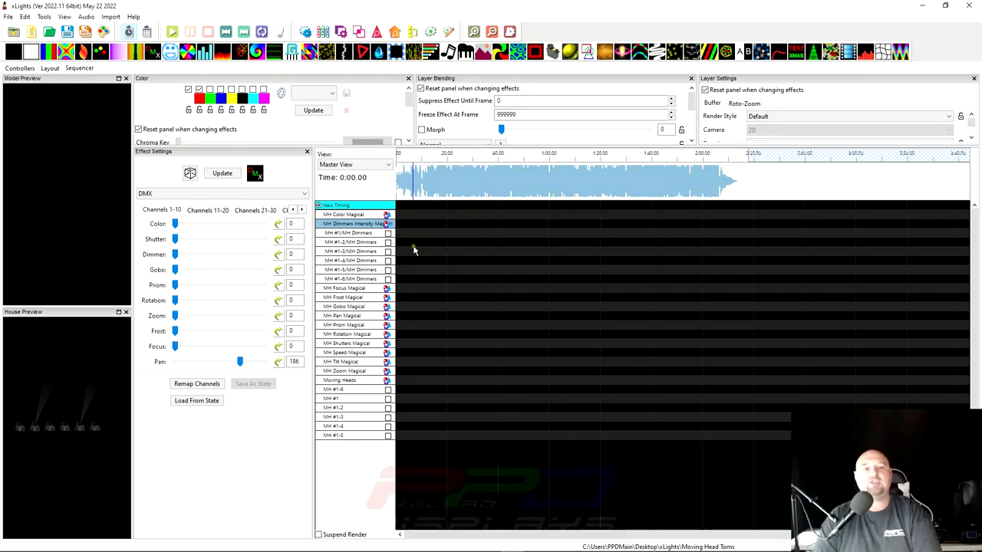
pyautogui.moveTo(417, 221)
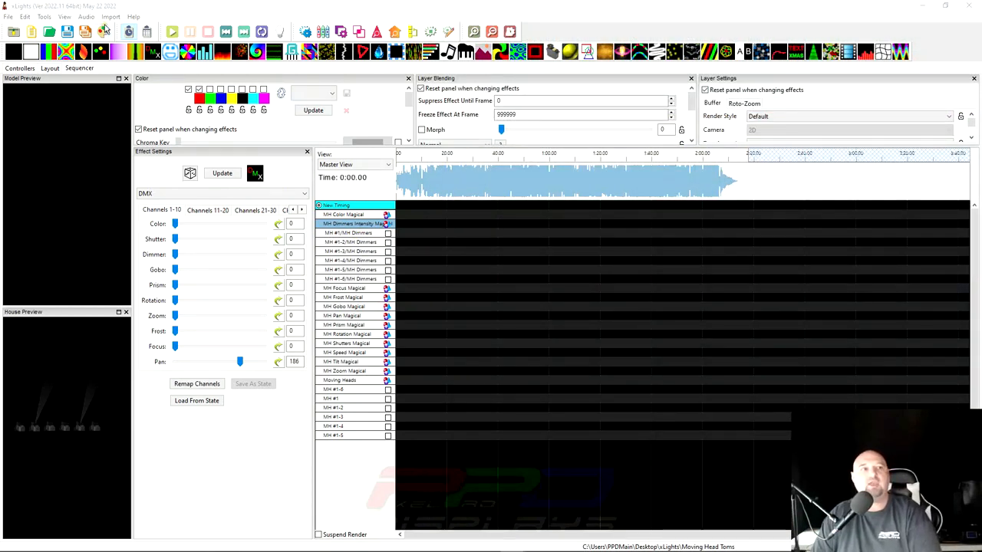
# Step: Import effects from the Marshmallow World MovingHead sequence in the Moving Head Layout folder
pyautogui.click(111, 16)
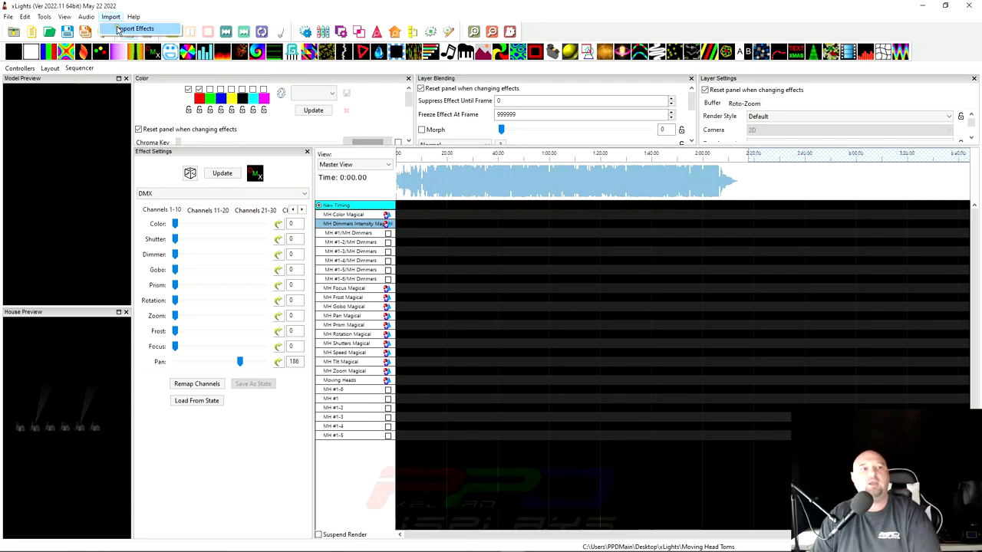
pyautogui.click(135, 28)
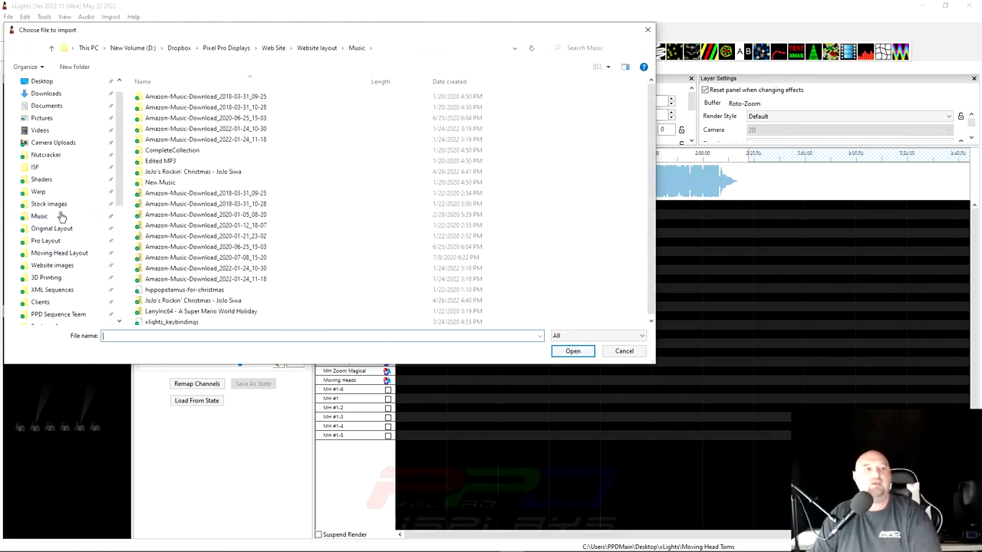
pyautogui.click(58, 252)
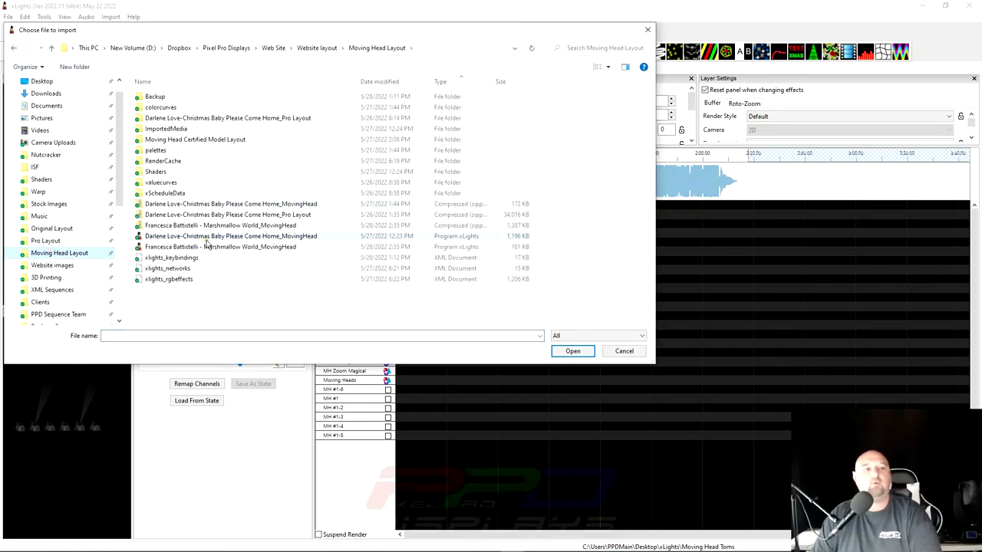
pyautogui.click(230, 224)
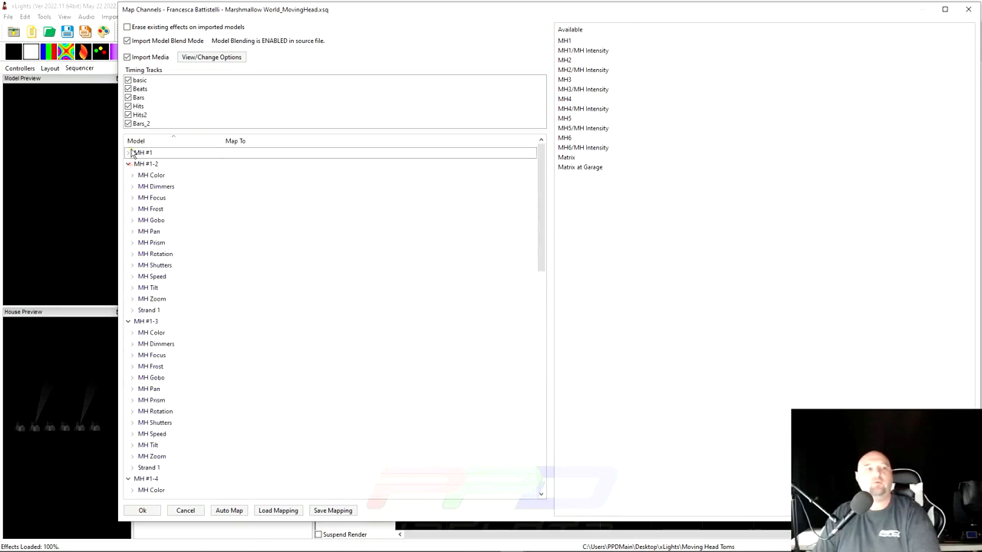
# Step: Map the first moving head, Auto Map the rest, then finish the import without saving the mapping
pyautogui.click(129, 153)
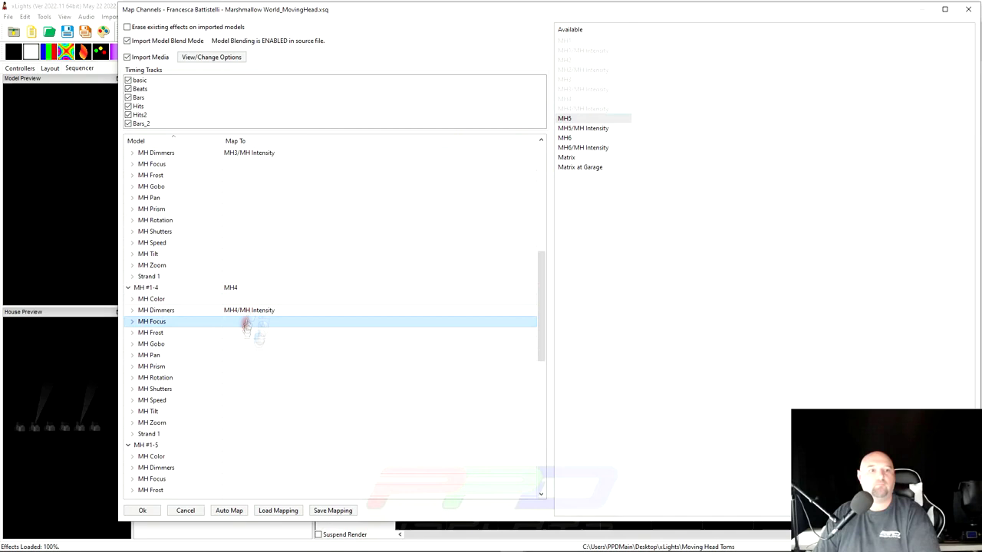
pyautogui.scroll(-3)
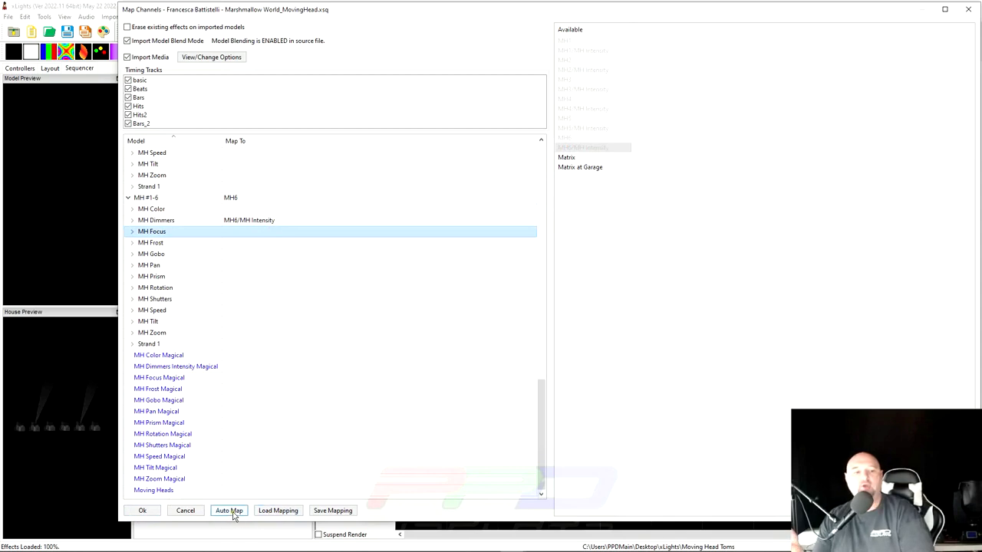
pyautogui.click(333, 509)
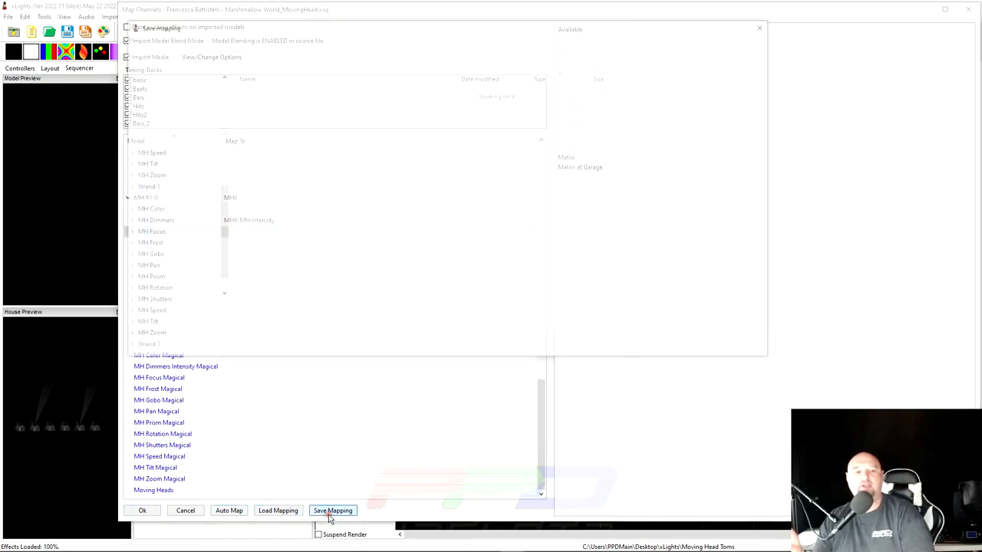
pyautogui.click(331, 509)
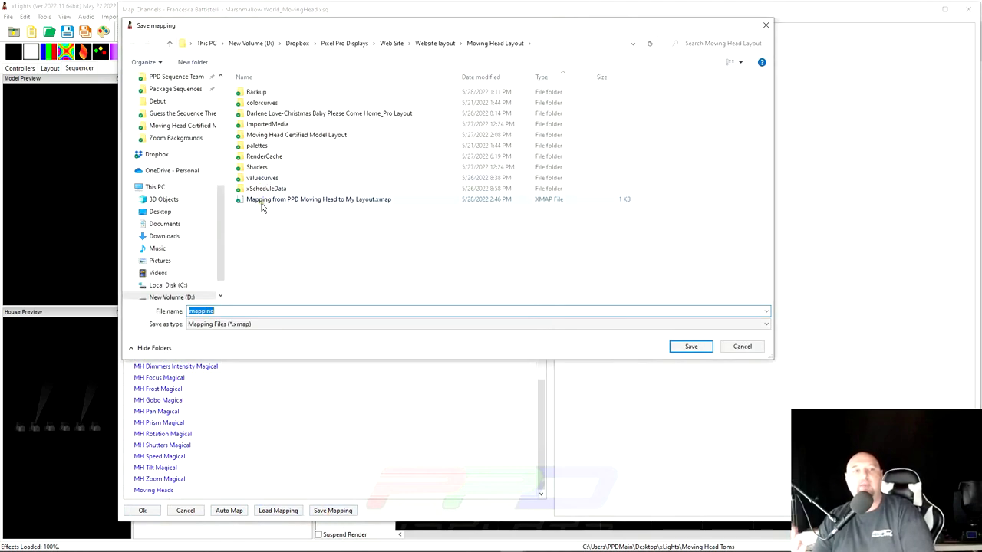
pyautogui.moveTo(319, 200)
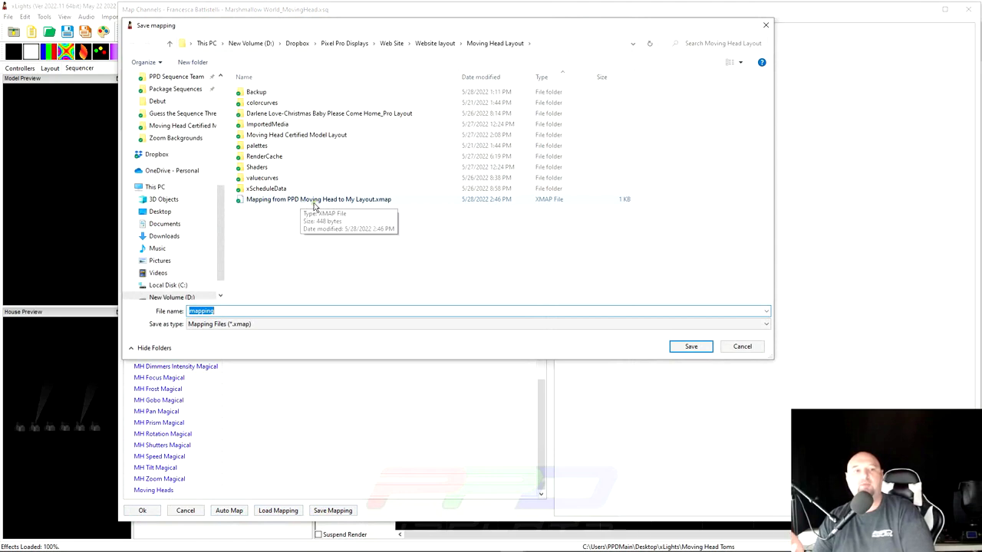
pyautogui.moveTo(387, 199)
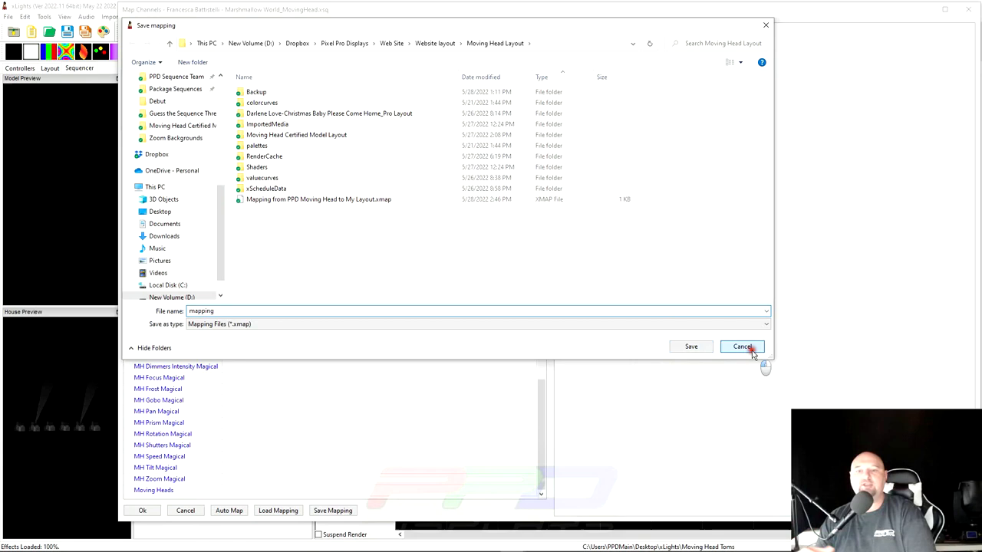
pyautogui.click(742, 346)
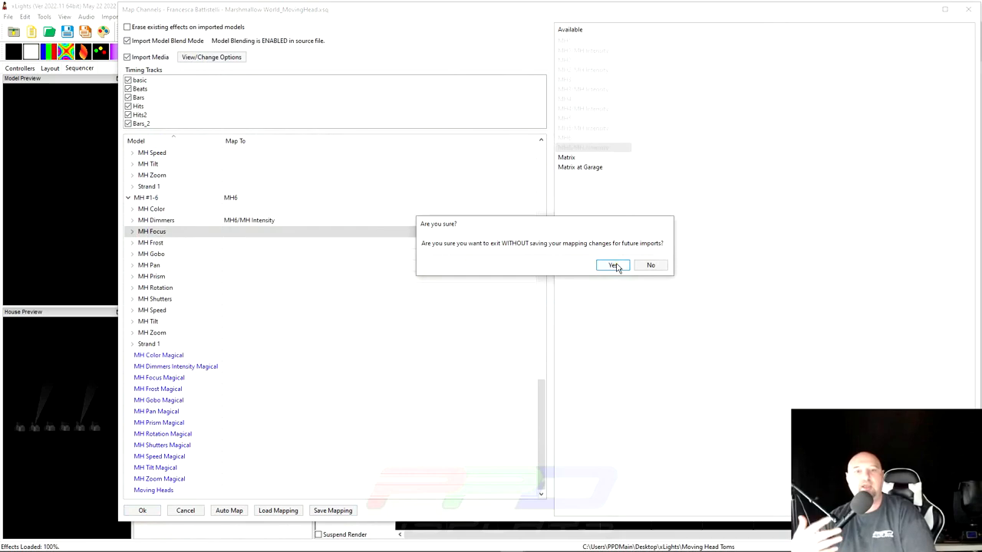
pyautogui.click(612, 264)
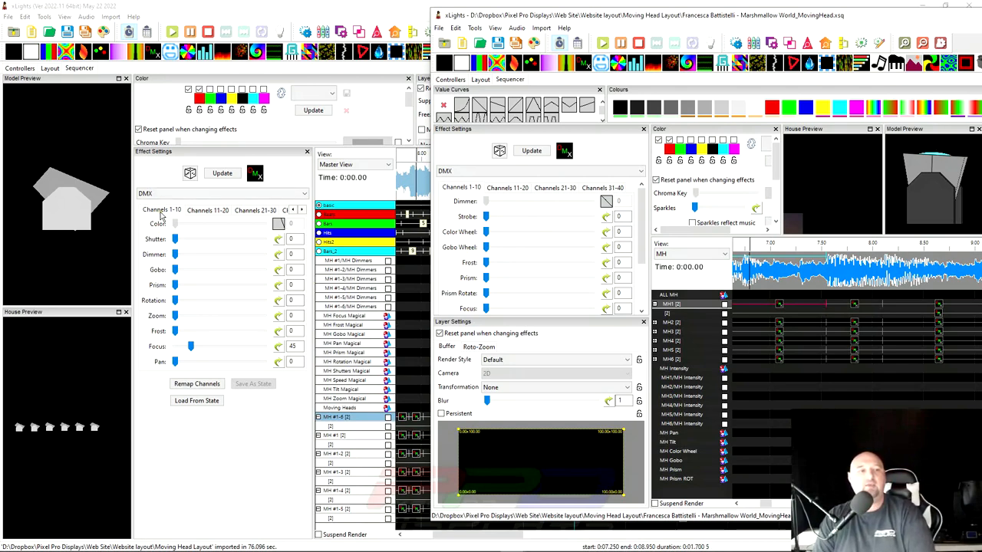
pyautogui.moveTo(220, 259)
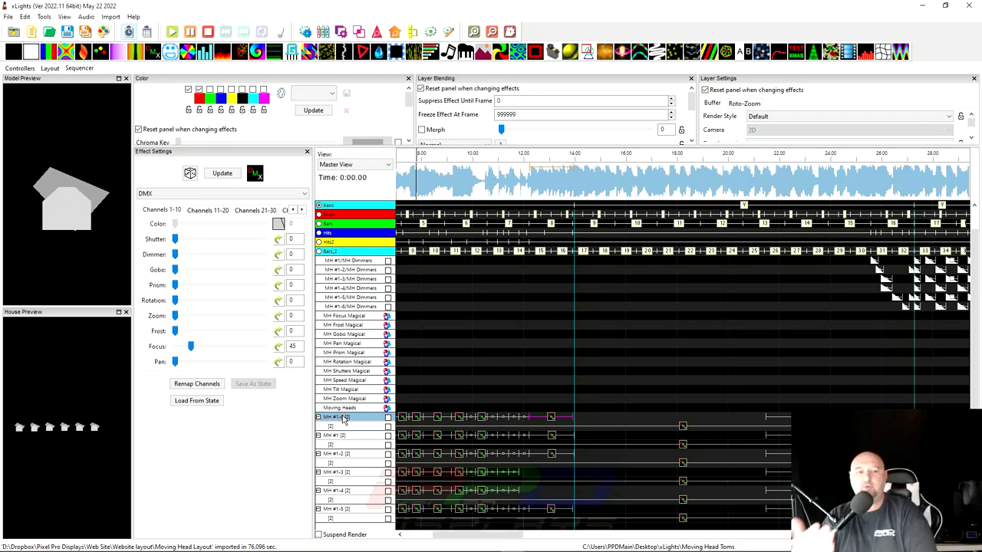
# Step: Select every effect on the MH #1-1 row and bring up its DMX channel-remapping dialog
pyautogui.rightClick(341, 417)
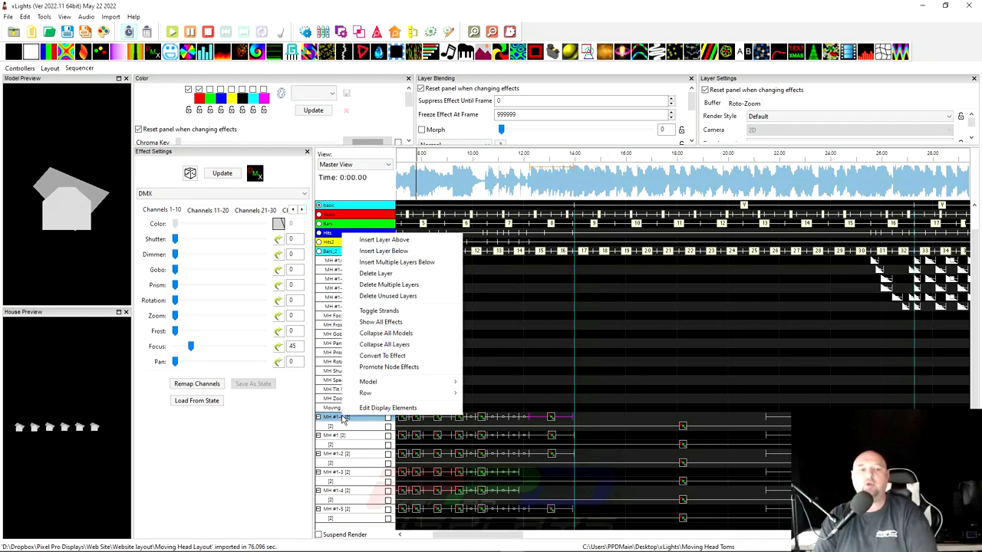
pyautogui.moveTo(368, 380)
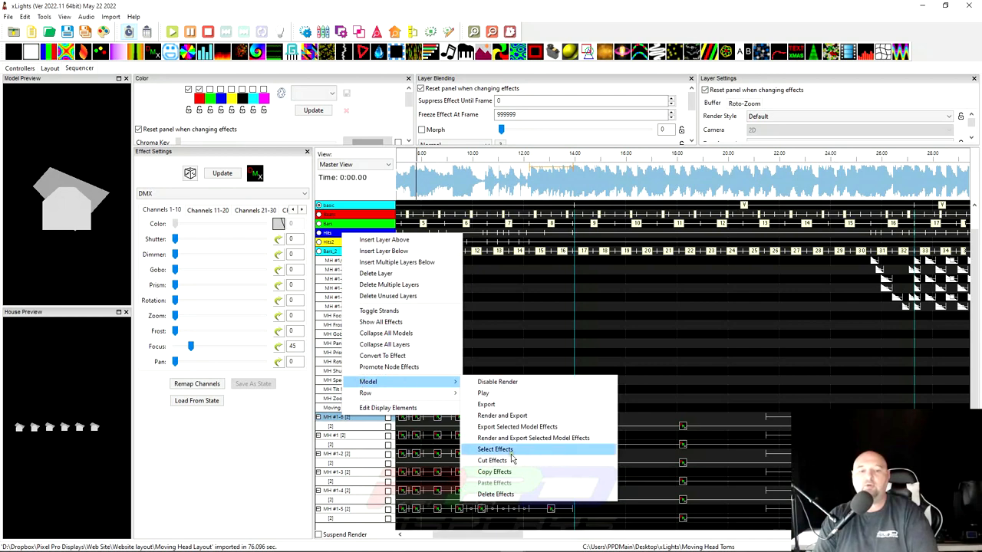
pyautogui.click(494, 448)
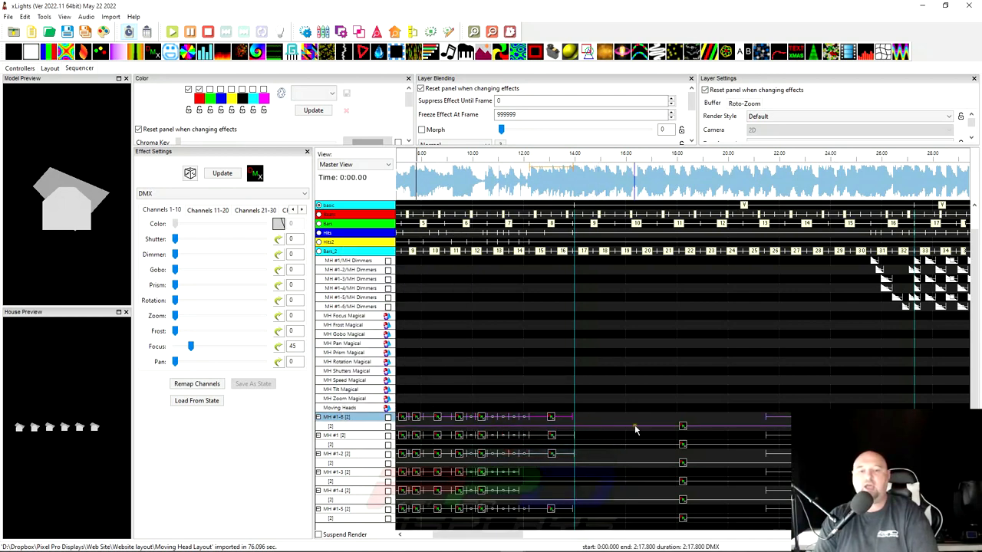
pyautogui.rightClick(338, 436)
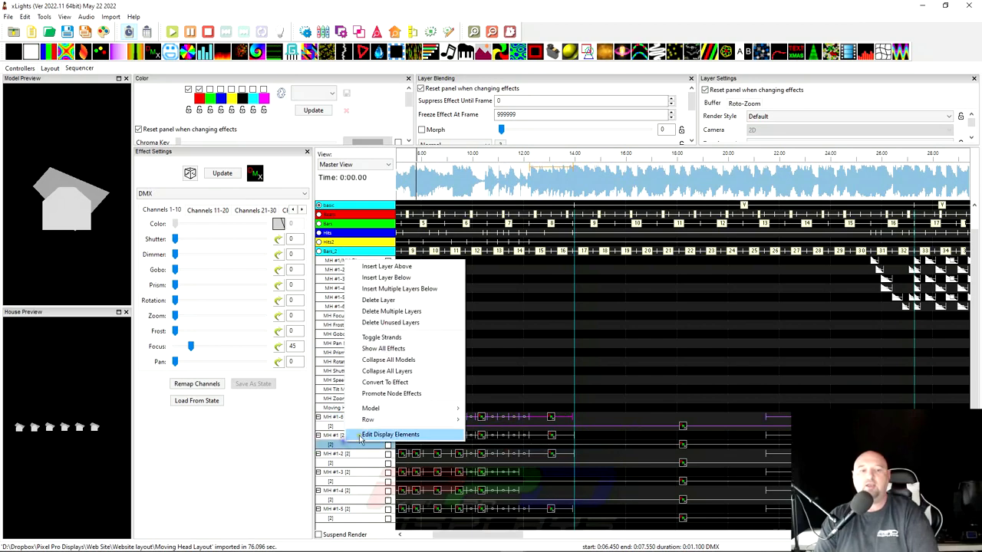
pyautogui.click(389, 434)
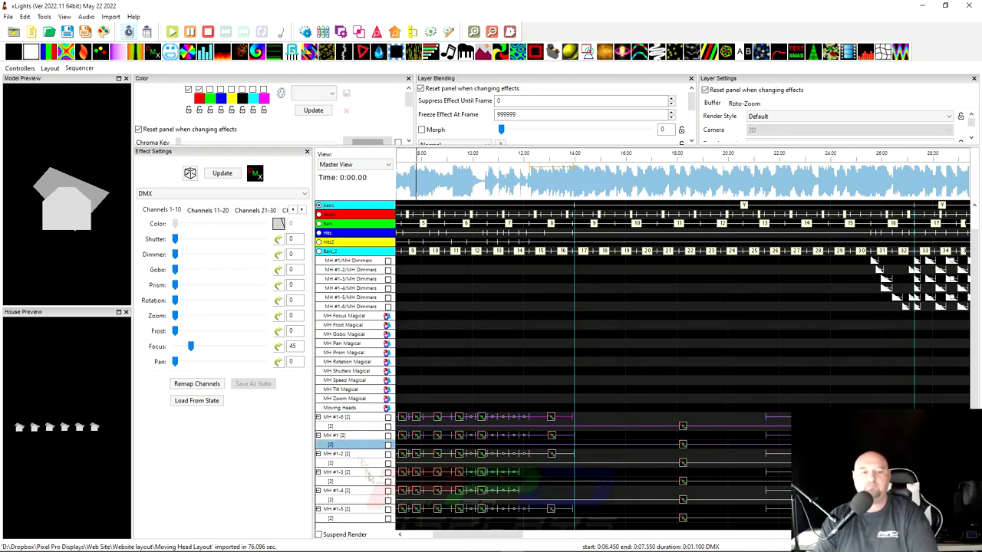
pyautogui.click(345, 472)
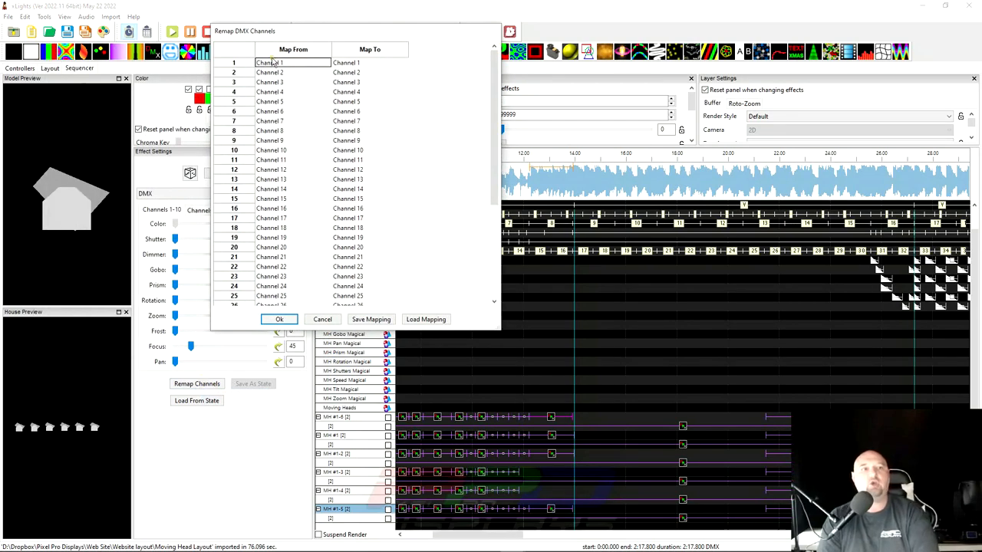
pyautogui.moveTo(282, 125)
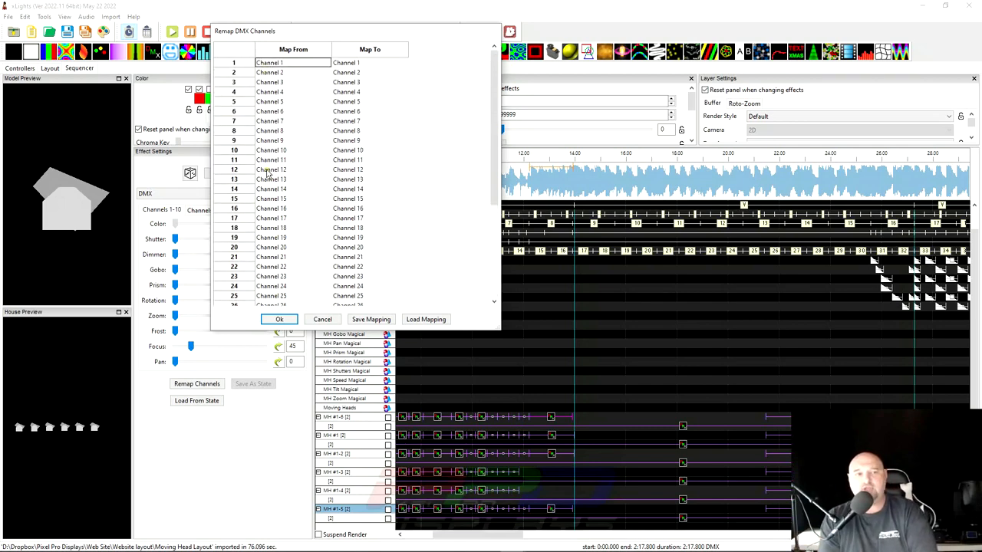
pyautogui.moveTo(269, 202)
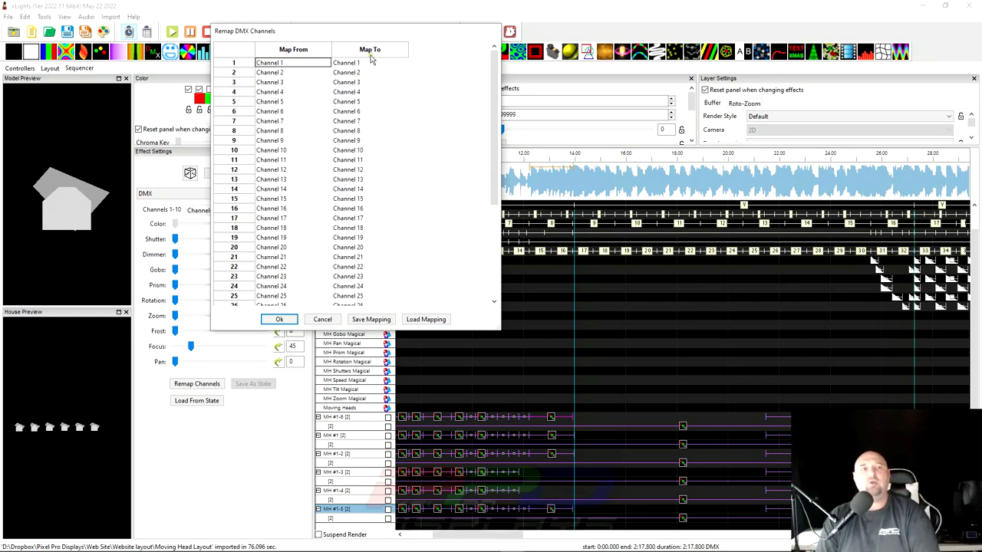
pyautogui.moveTo(264, 48)
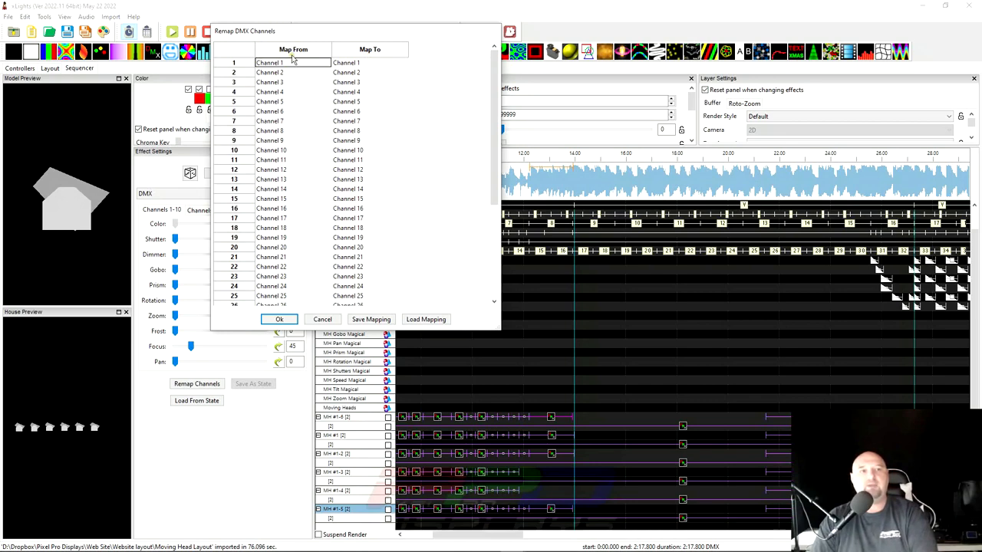
pyautogui.moveTo(345, 58)
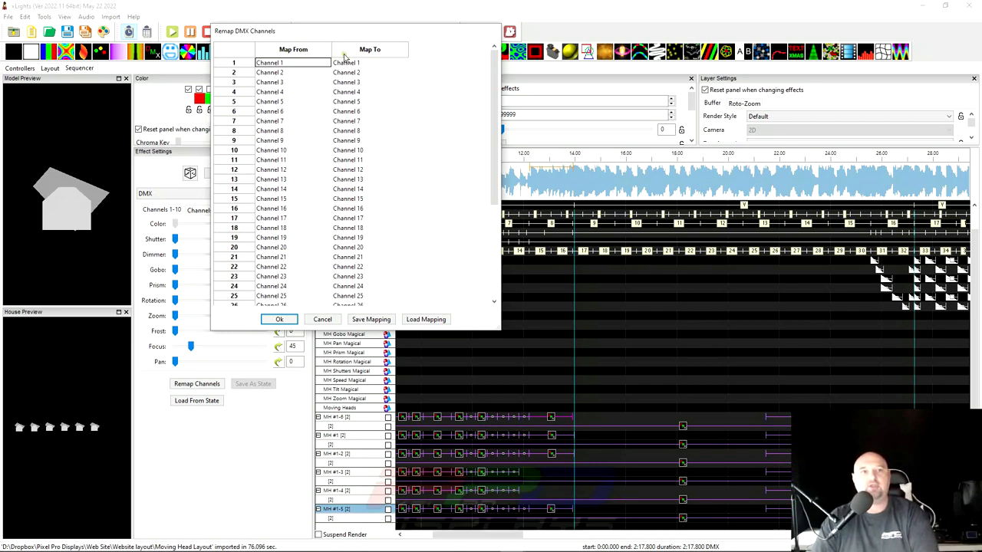
pyautogui.moveTo(381, 52)
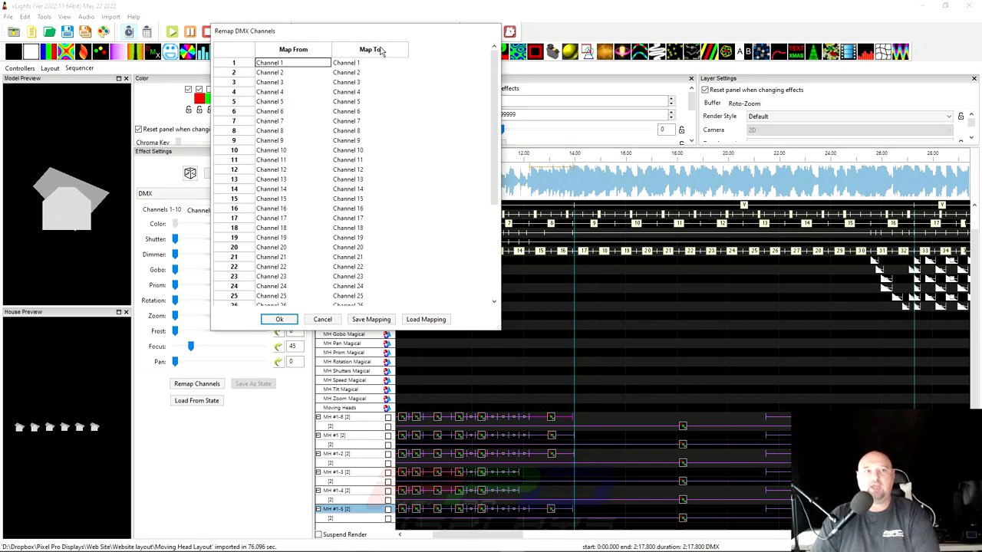
pyautogui.moveTo(843, 98)
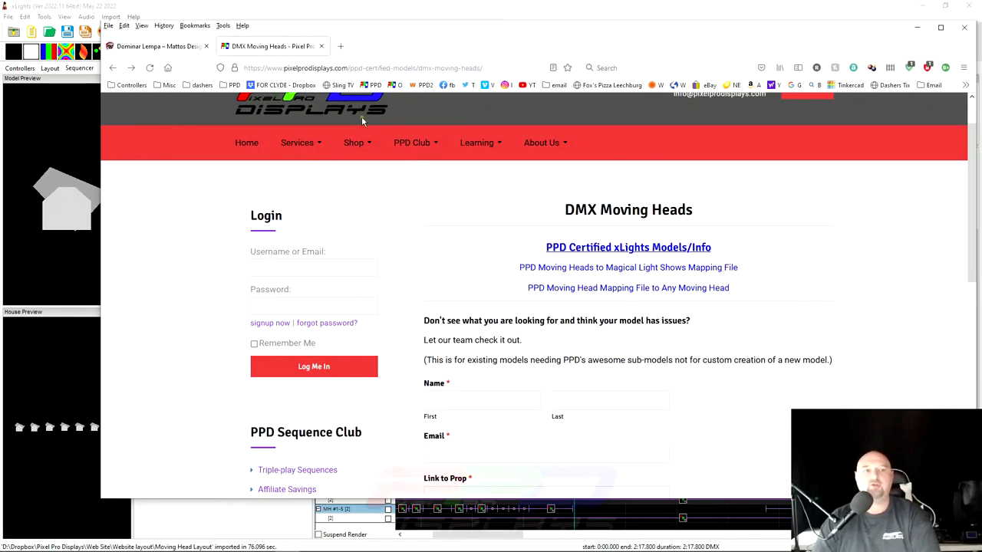
# Step: From PPD Certified Models, return to DMX Moving Heads and open 'PPD Moving Head Mapping File to Any Moving Head'
pyautogui.click(475, 141)
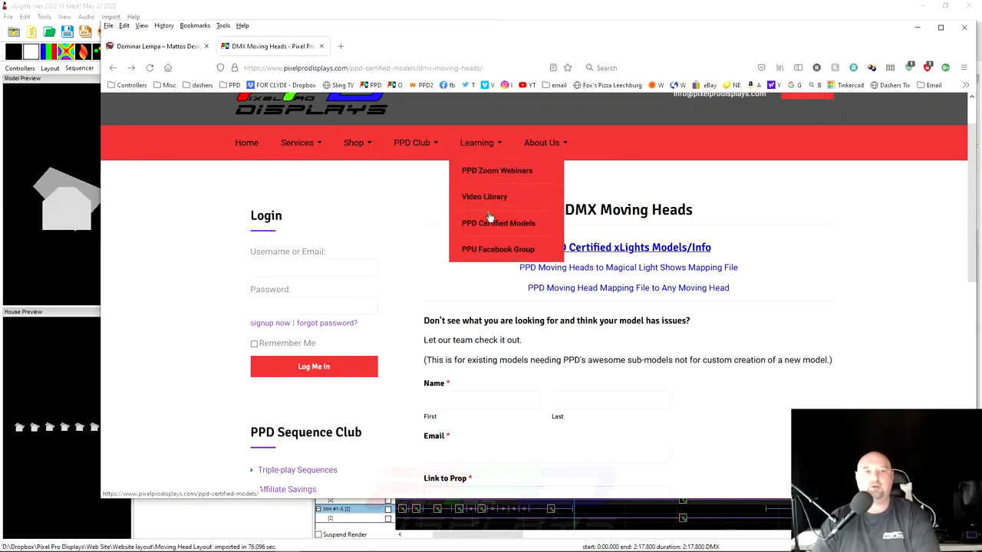
pyautogui.click(498, 223)
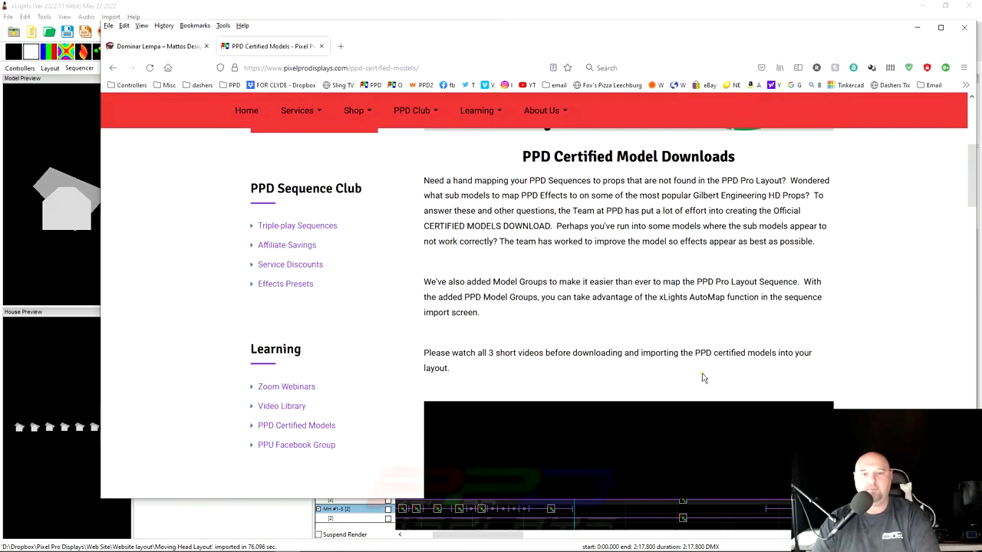
pyautogui.scroll(-3)
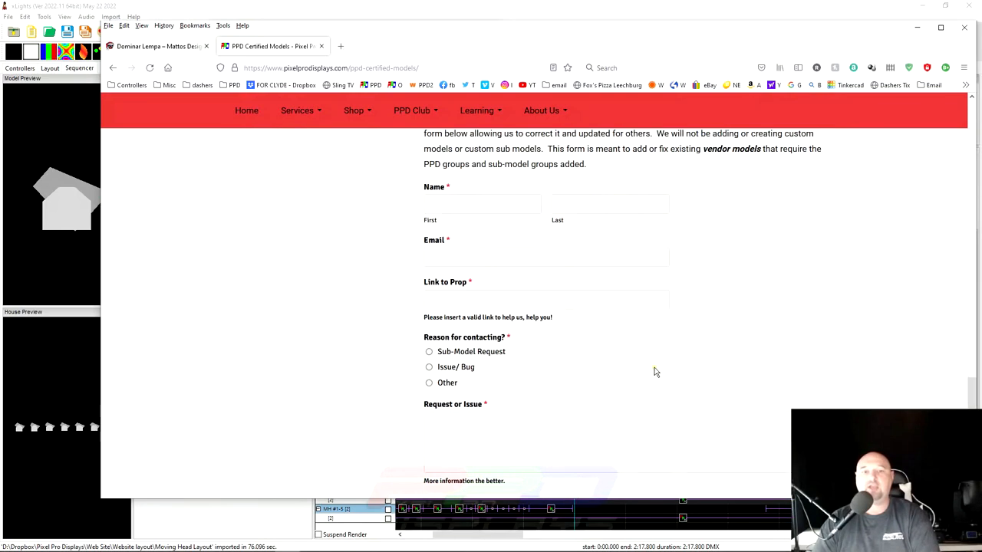
pyautogui.click(628, 377)
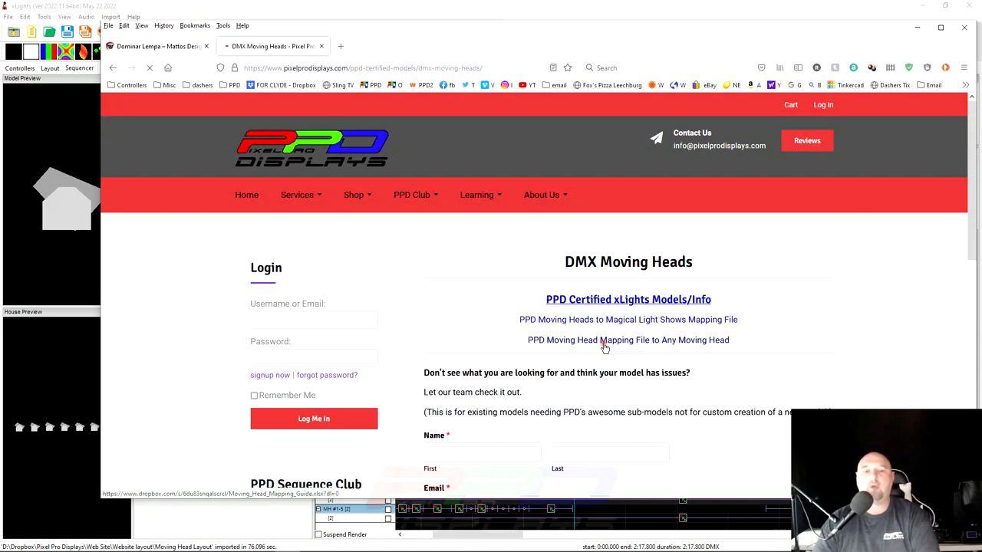
pyautogui.click(627, 340)
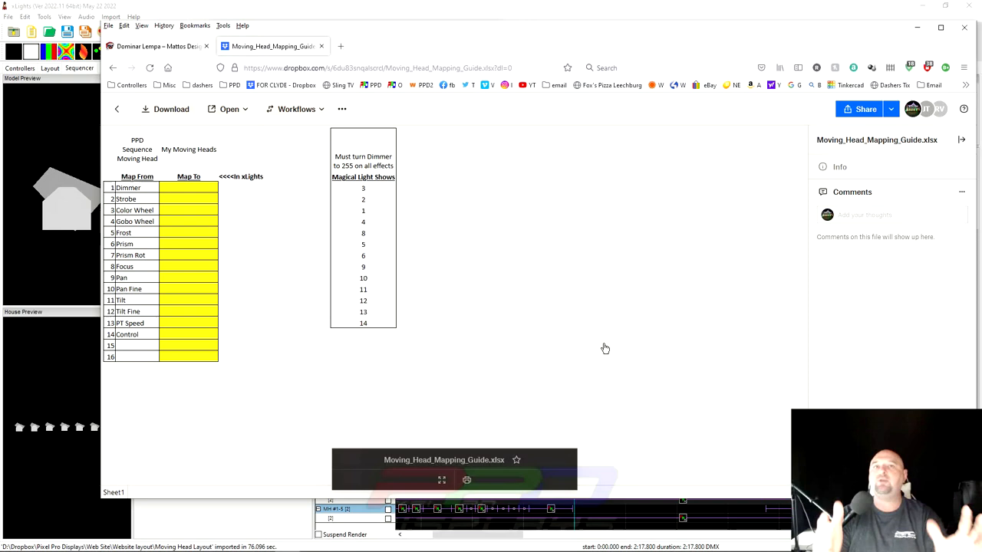
pyautogui.moveTo(290, 190)
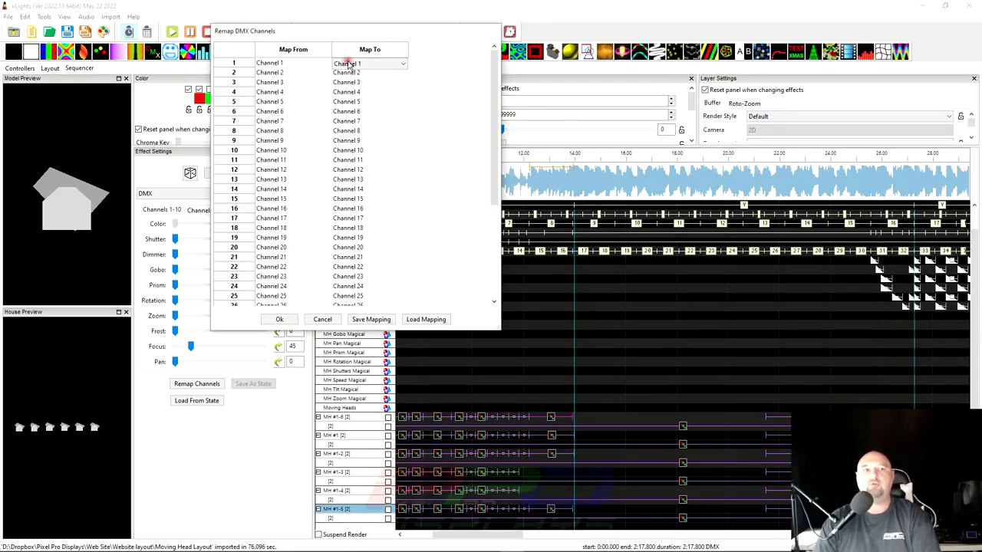
# Step: Remap channels per the guide: 1→3, 2→2, 3→1, and set channel 12's target
pyautogui.click(368, 63)
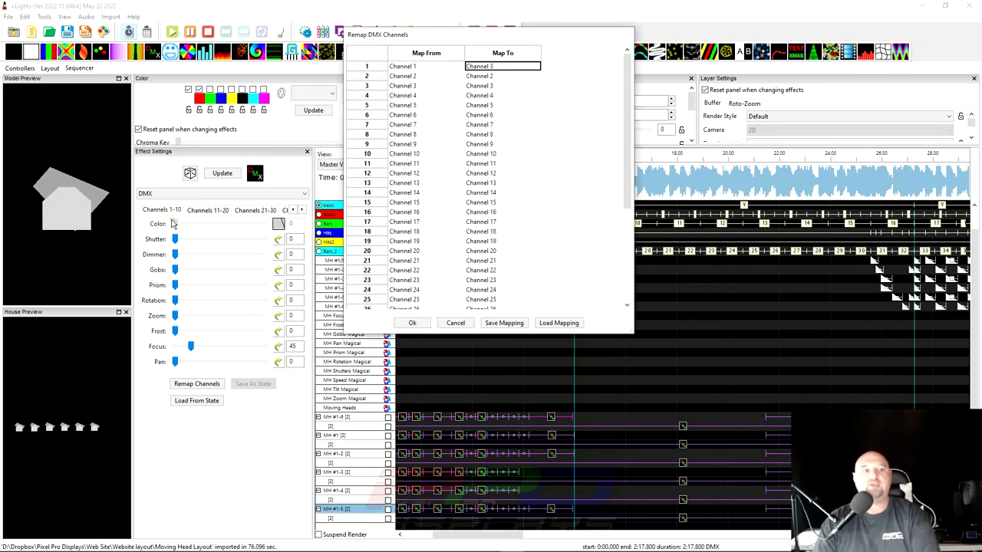
pyautogui.moveTo(160, 242)
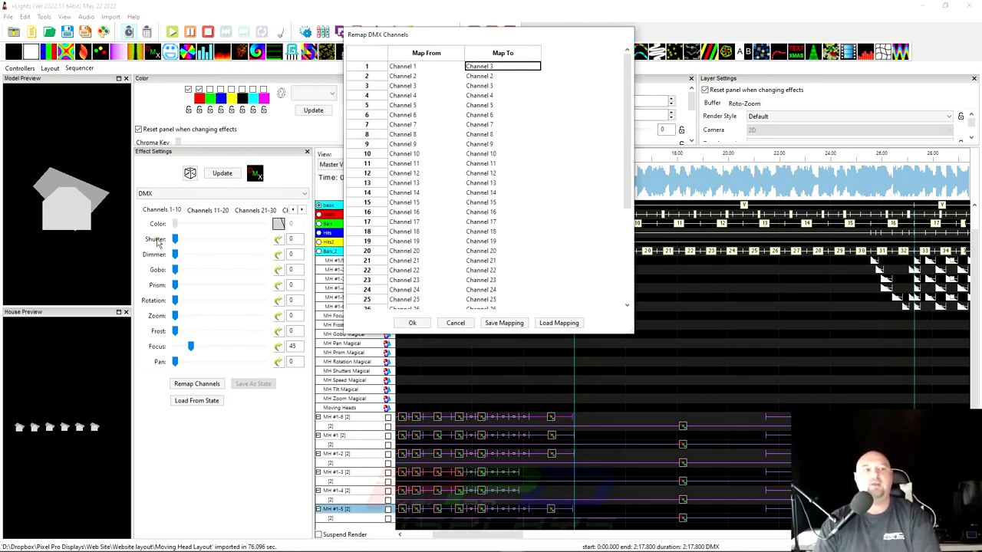
pyautogui.moveTo(150, 255)
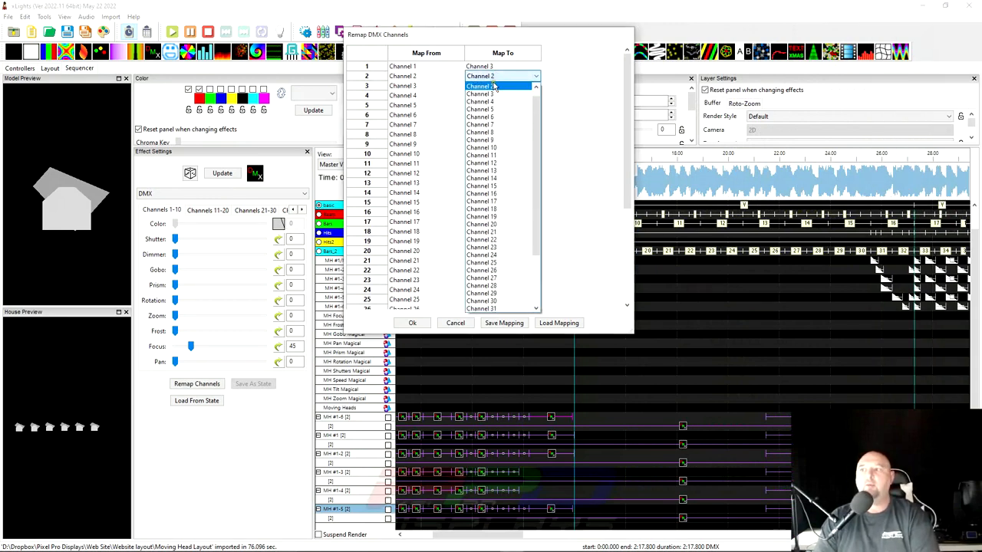
pyautogui.click(482, 86)
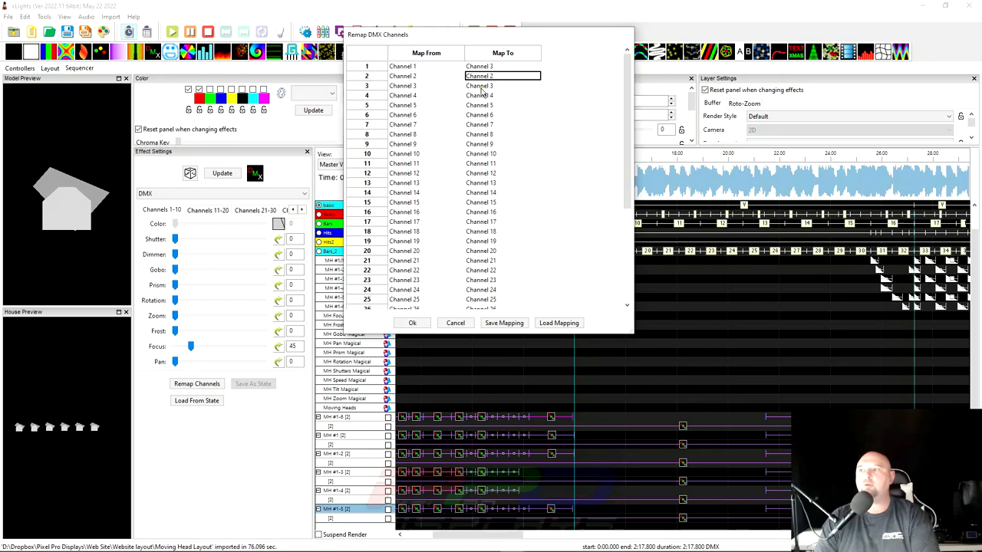
pyautogui.click(498, 86)
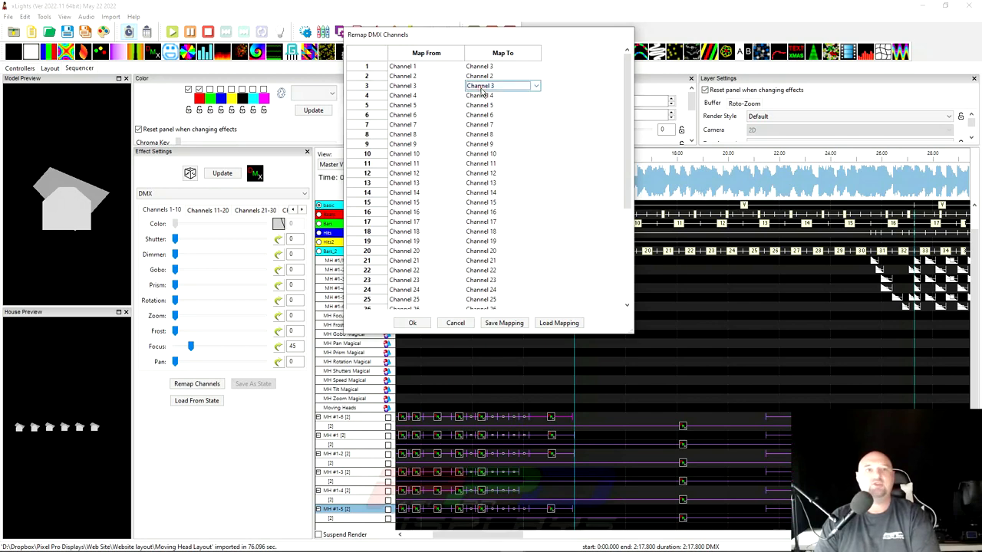
pyautogui.click(535, 86)
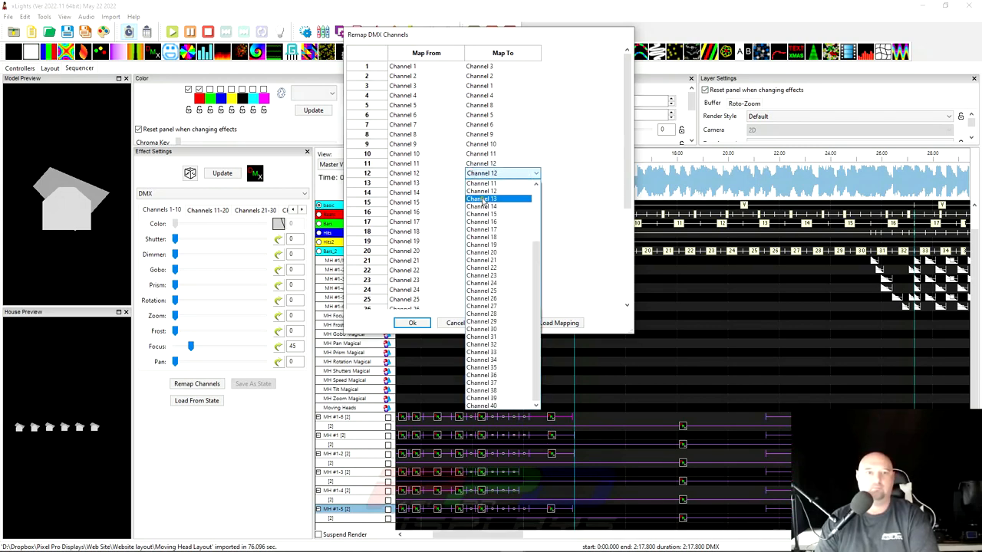
pyautogui.click(481, 183)
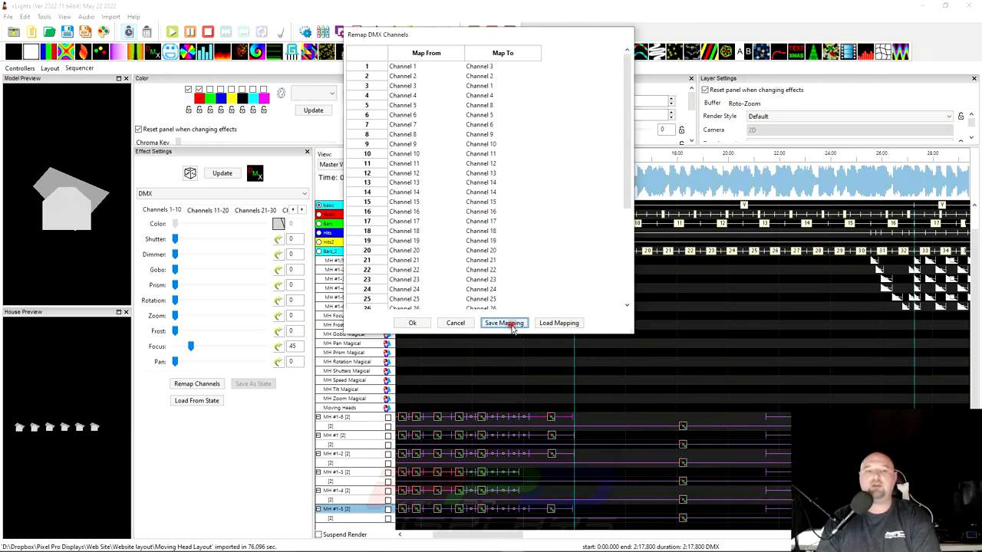
# Step: Cancel the save, then load 'DMXMapping From Dominator to Magical.xdmxmap' into the remap table
pyautogui.click(503, 322)
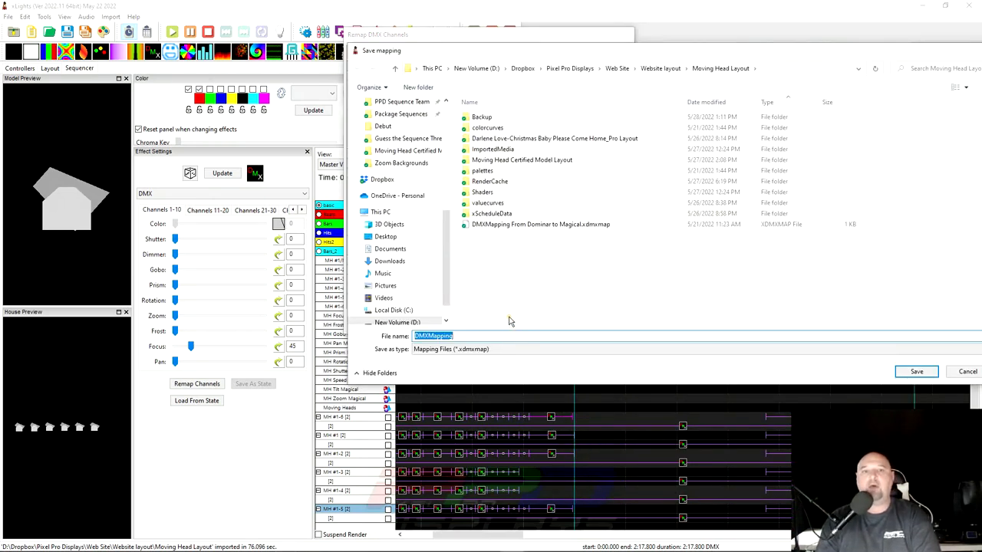
pyautogui.click(540, 224)
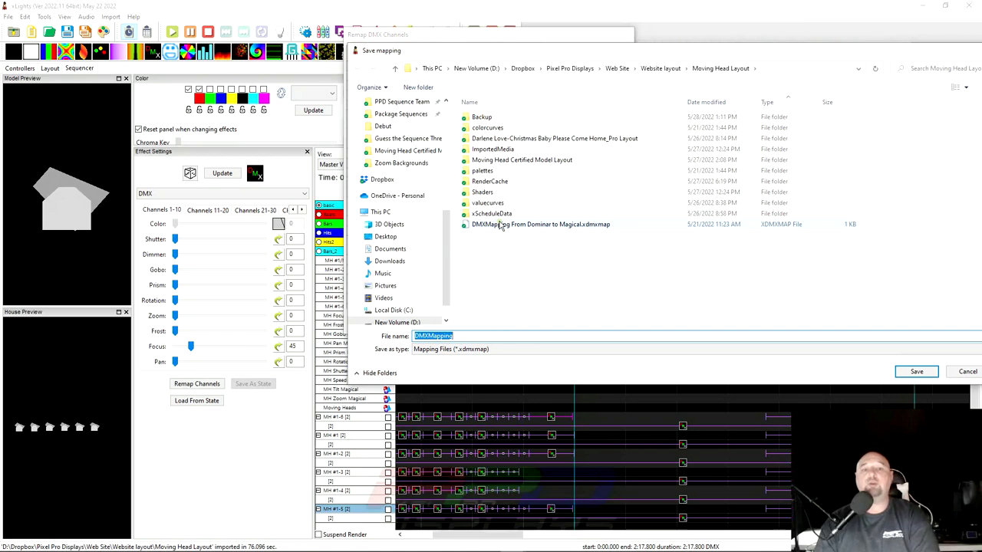
pyautogui.moveTo(512, 225)
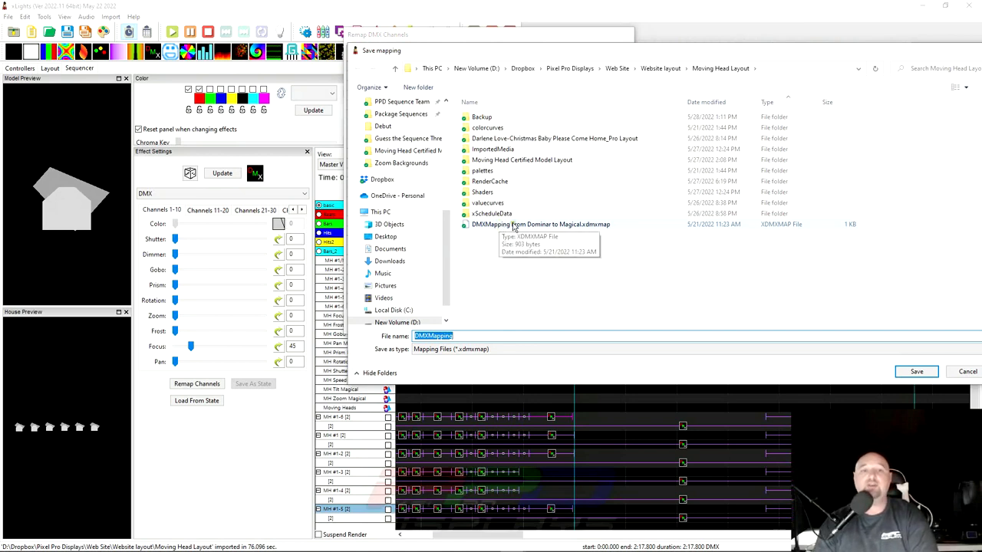
pyautogui.moveTo(545, 228)
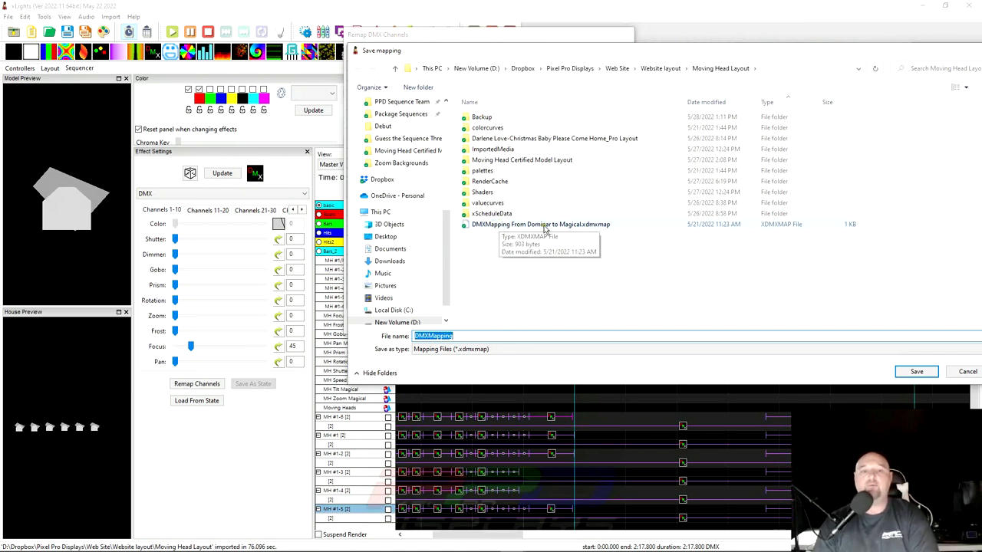
pyautogui.moveTo(584, 233)
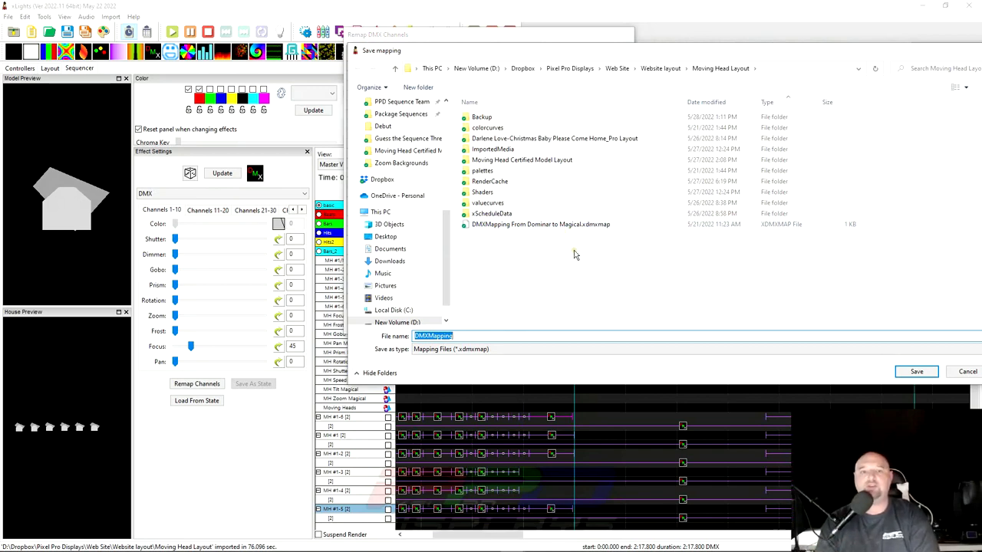
pyautogui.click(966, 371)
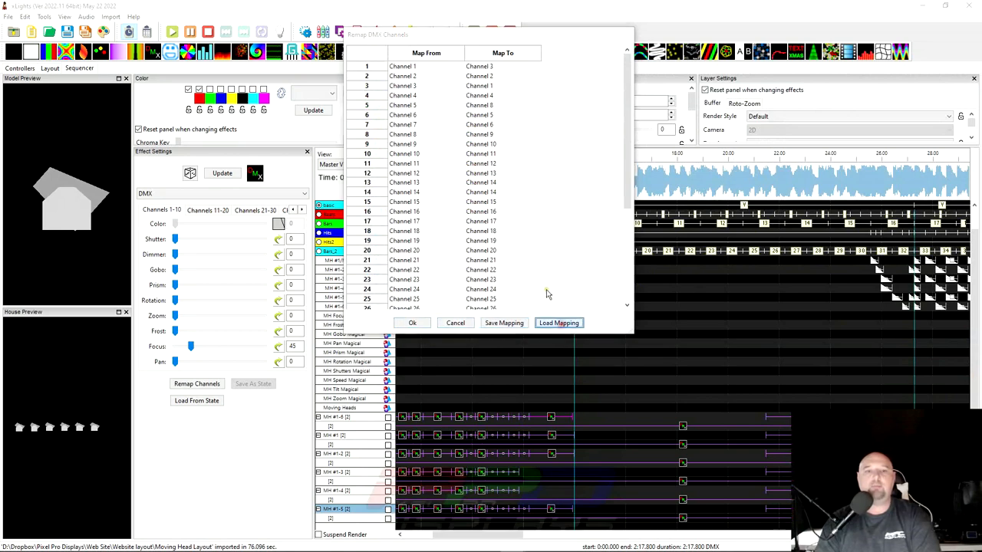
pyautogui.click(558, 322)
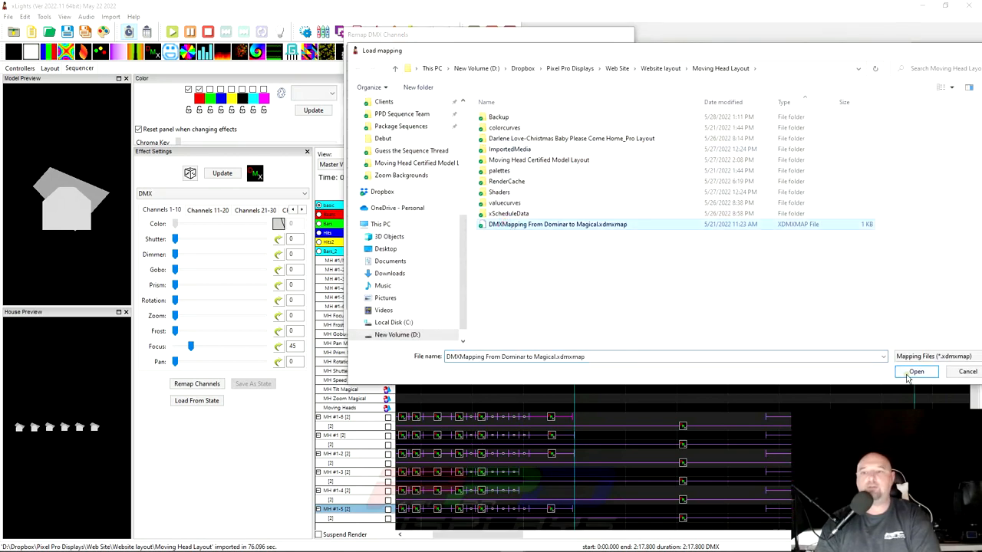
pyautogui.click(915, 372)
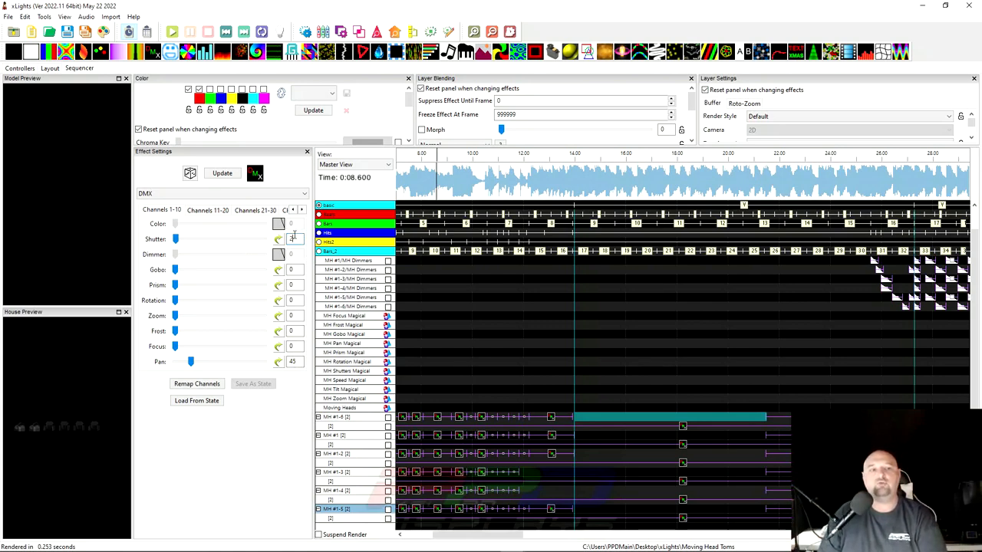
# Step: Raise the DMX effect's Shutter slider to 255 and preview the moving heads
pyautogui.moveTo(175, 239); pyautogui.dragTo(264, 239)
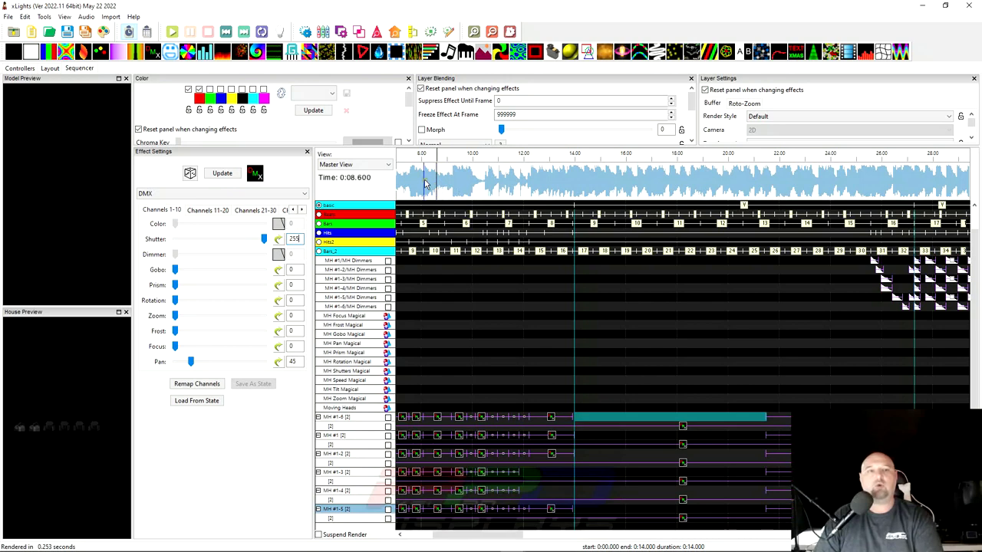
pyautogui.click(172, 31)
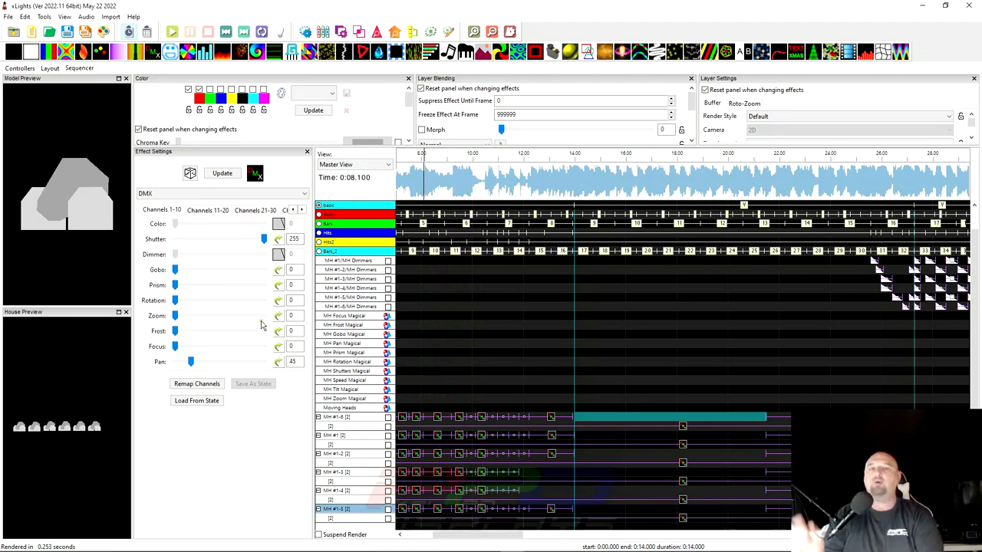
pyautogui.moveTo(299, 298)
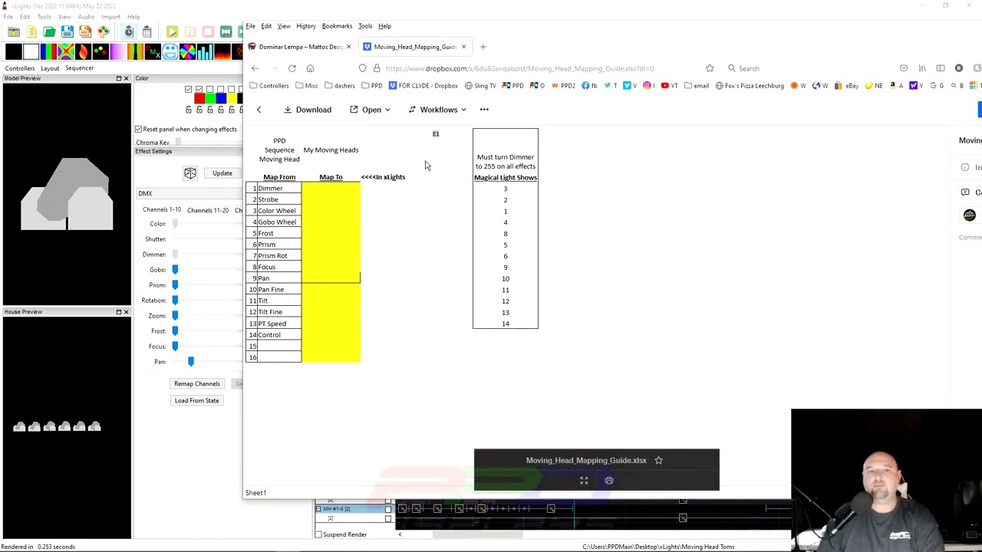
pyautogui.moveTo(404, 124)
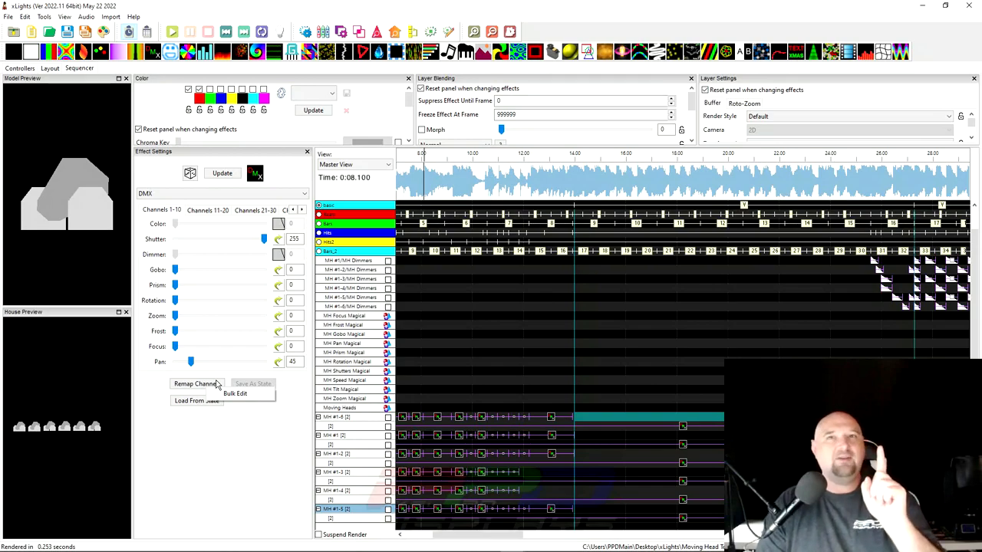
pyautogui.moveTo(181, 370)
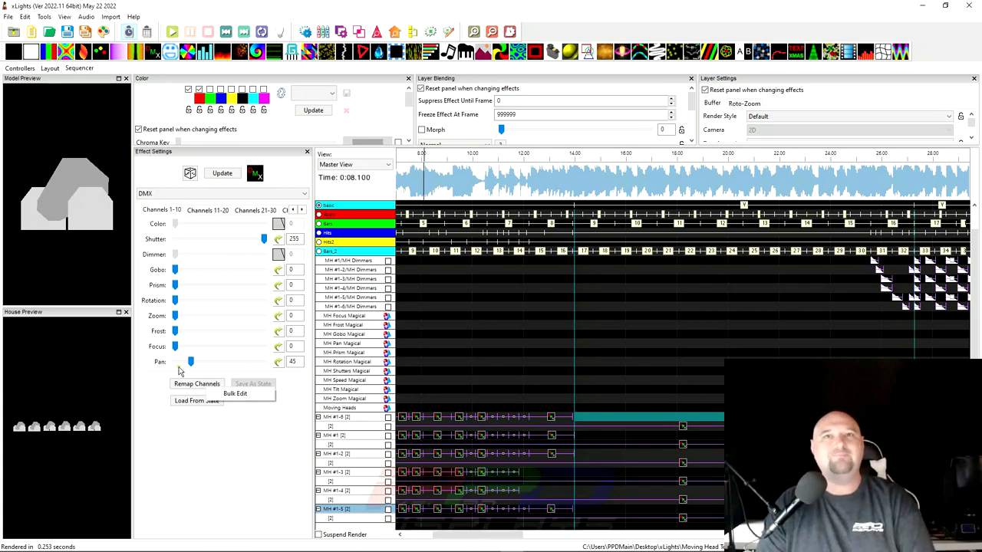